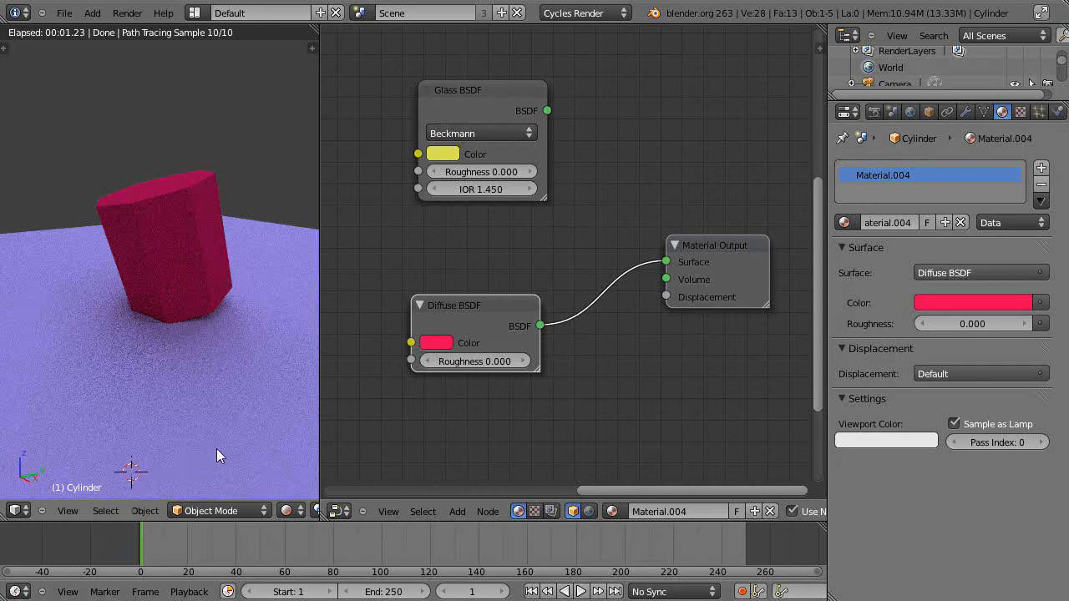
mouse_move(303, 440)
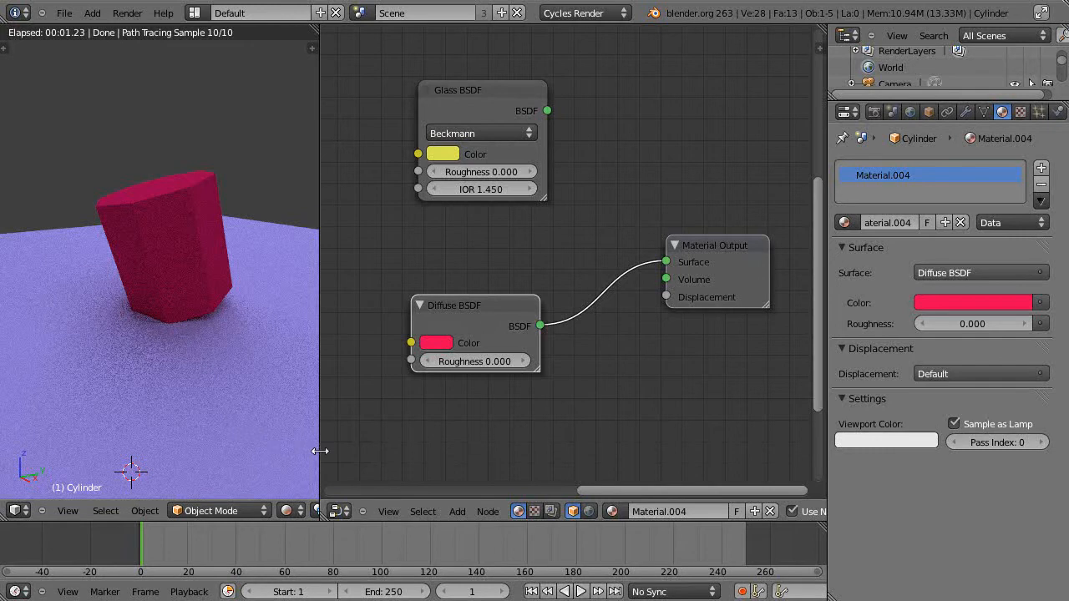
mouse_move(360, 466)
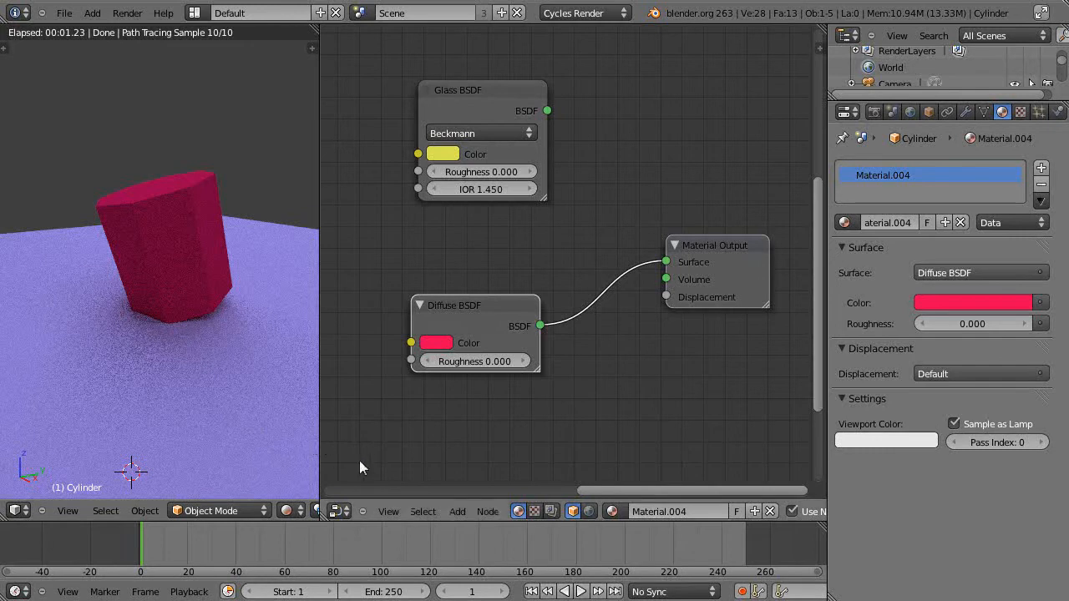
mouse_move(165, 261)
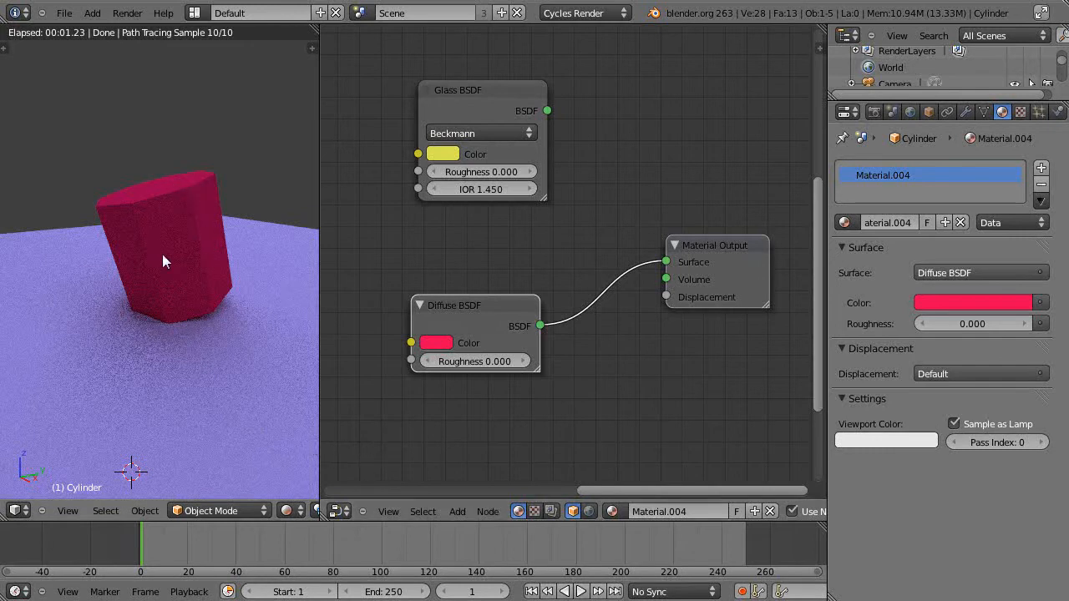
mouse_move(209, 242)
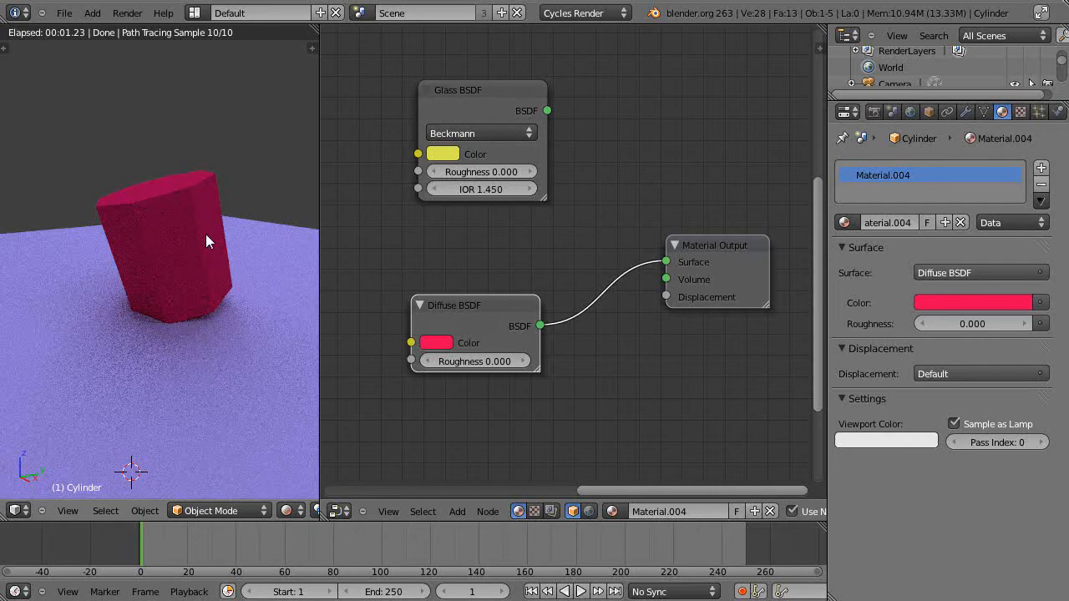
mouse_move(165, 183)
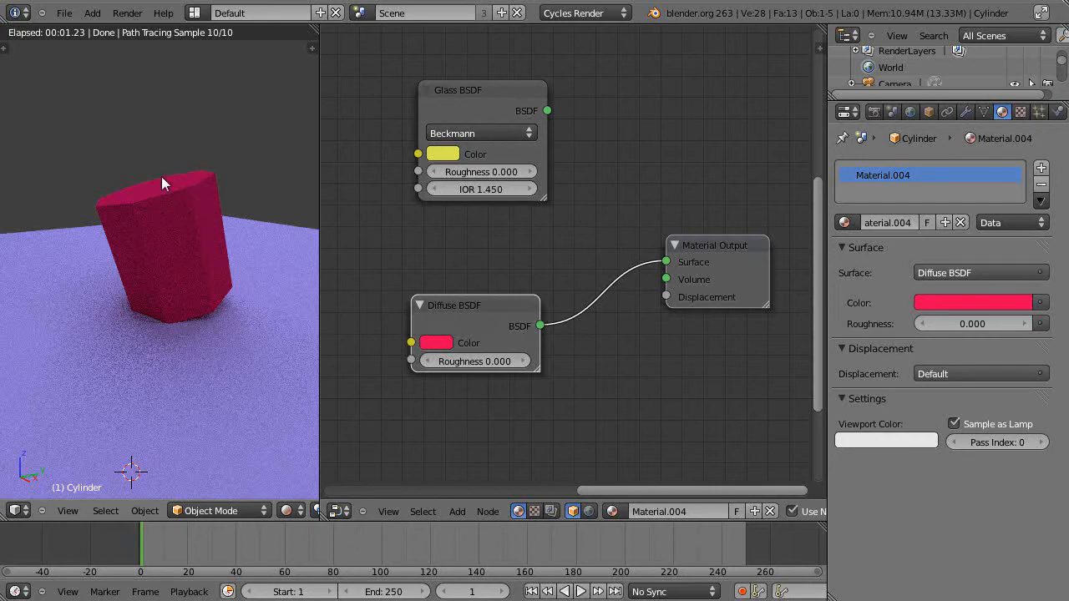
mouse_move(121, 192)
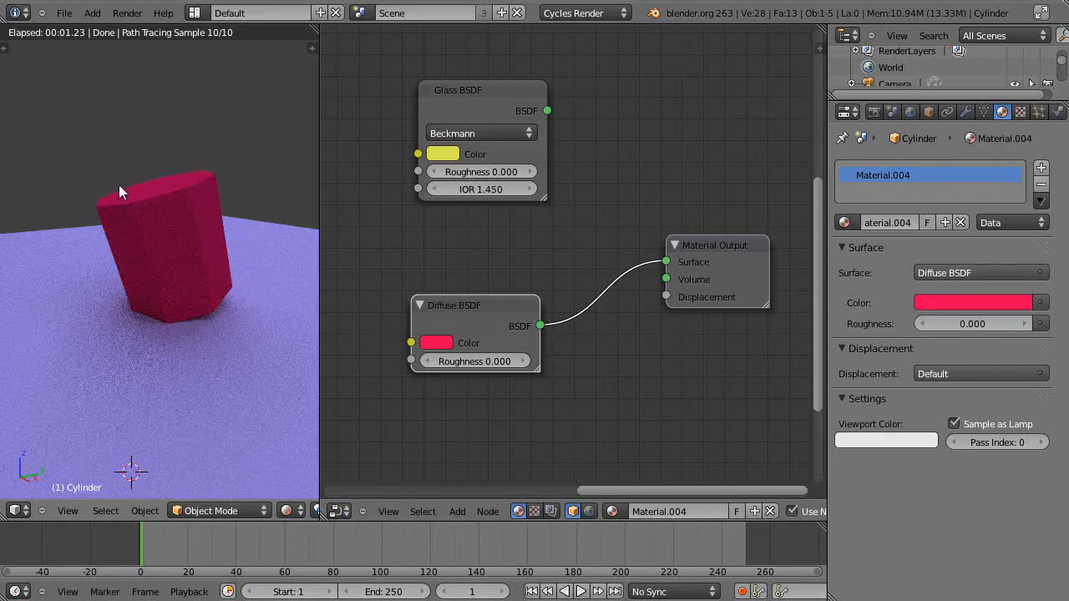
mouse_move(100, 242)
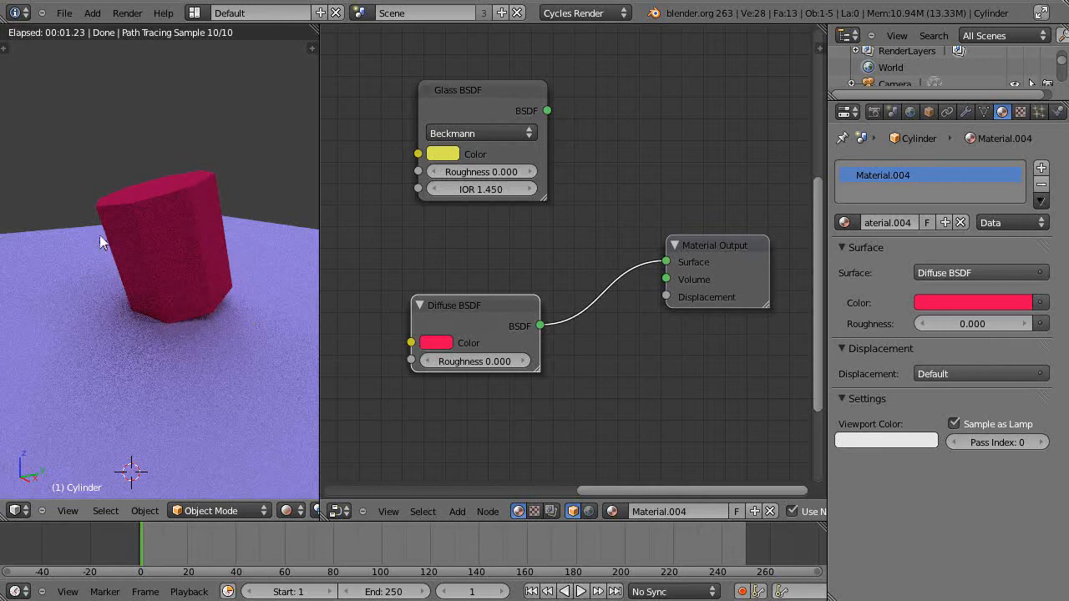
mouse_move(165, 232)
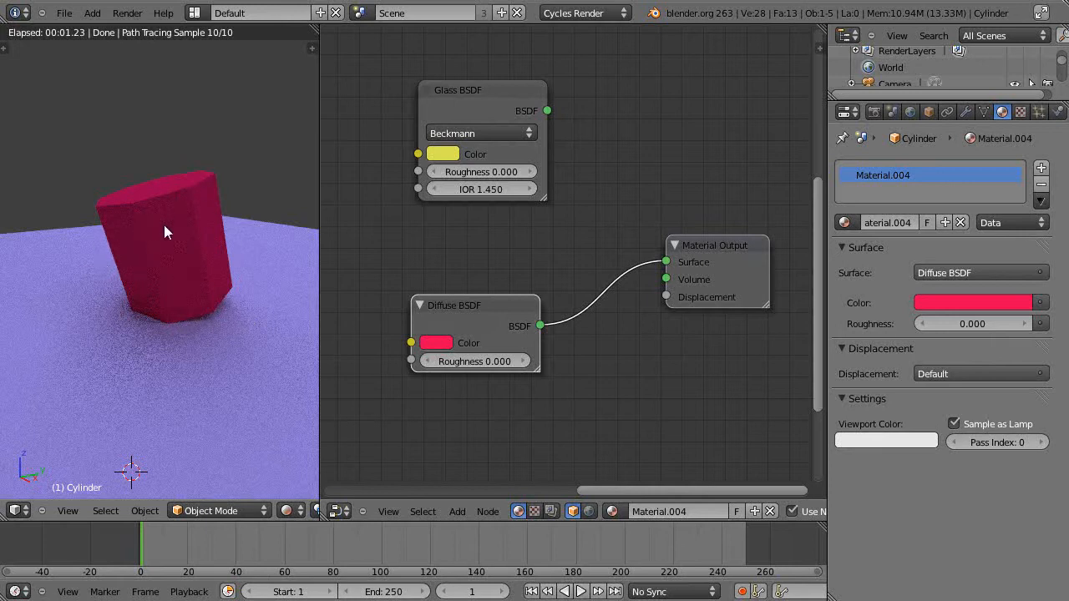
mouse_move(203, 245)
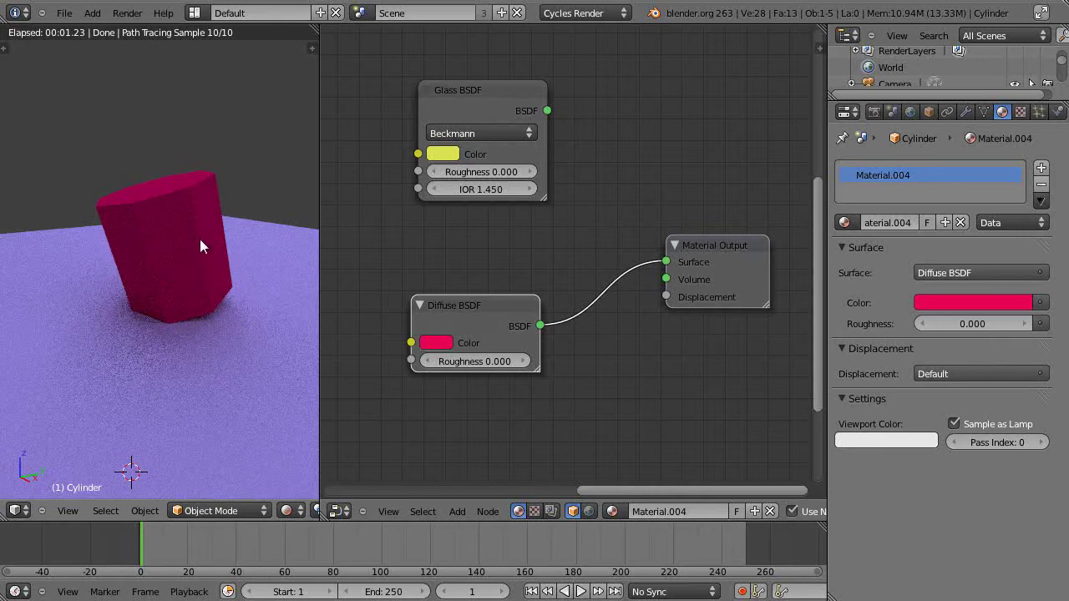
mouse_move(199, 253)
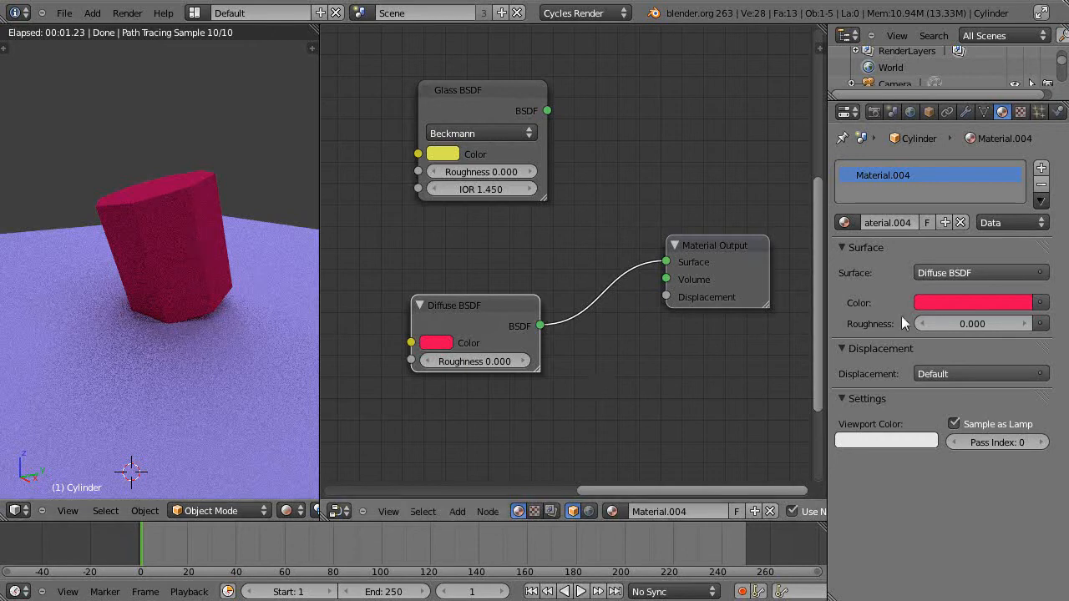
Select a light plane and switch Viewport Shading from Rendered to Material.
click(977, 272)
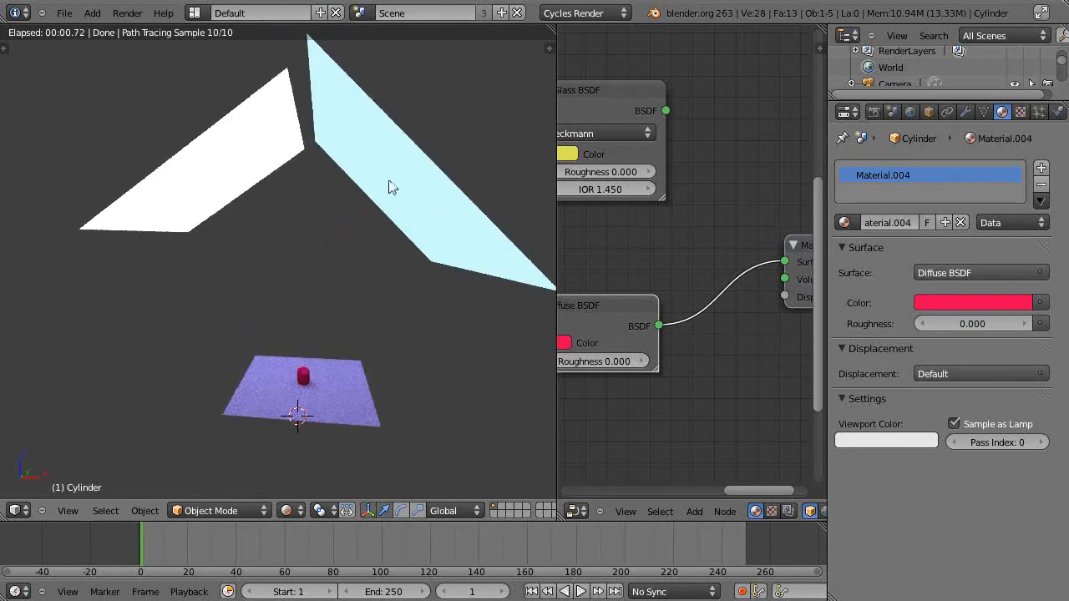
click(290, 510)
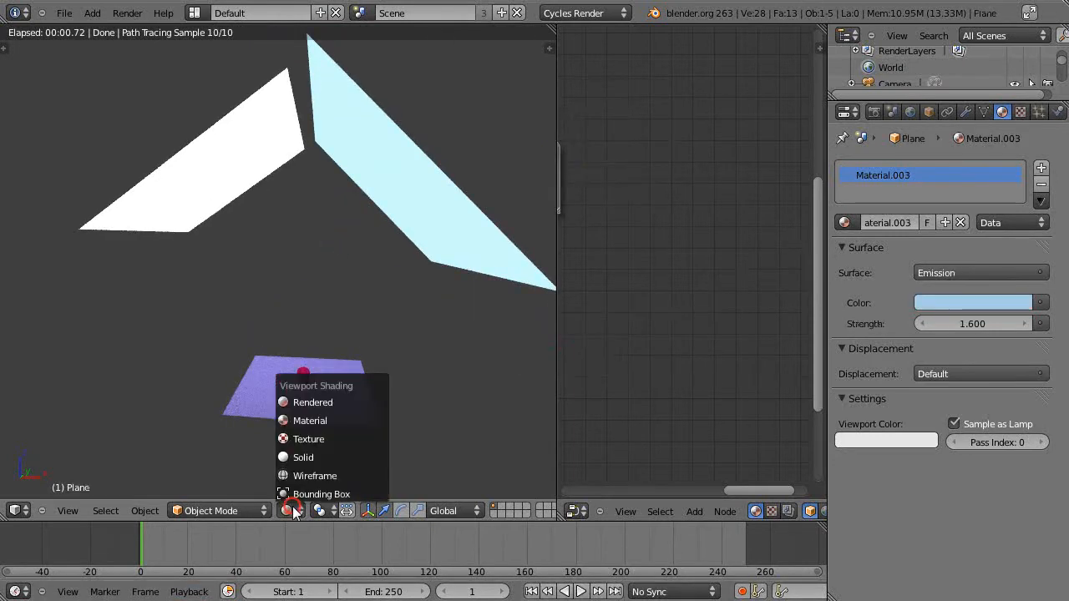
click(303, 457)
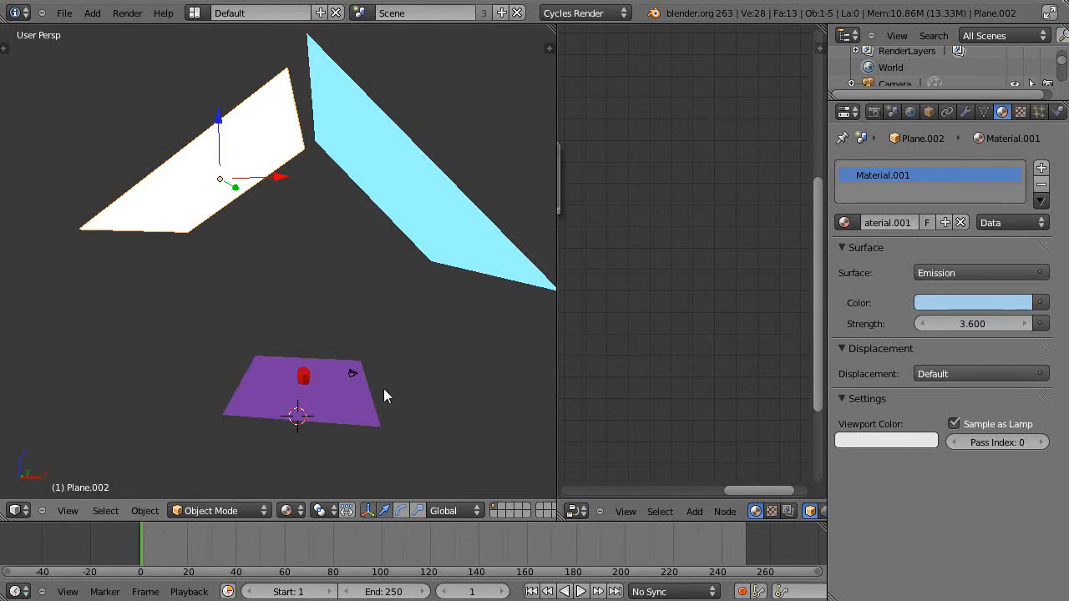
mouse_move(862, 269)
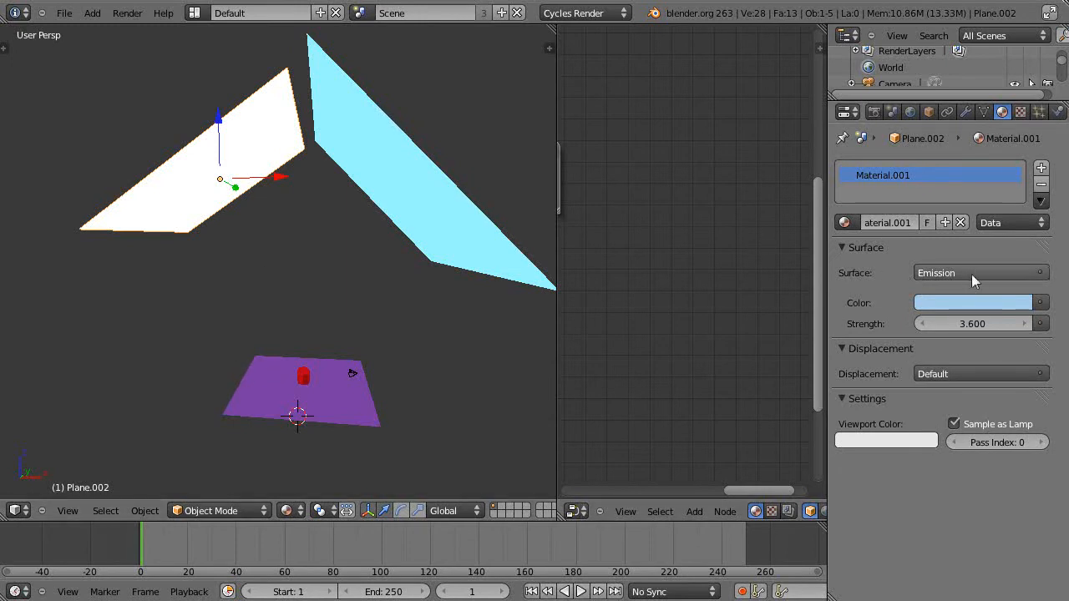
Try different Emission strengths on the white plane, settling at 3.6, and view its nodes.
click(980, 273)
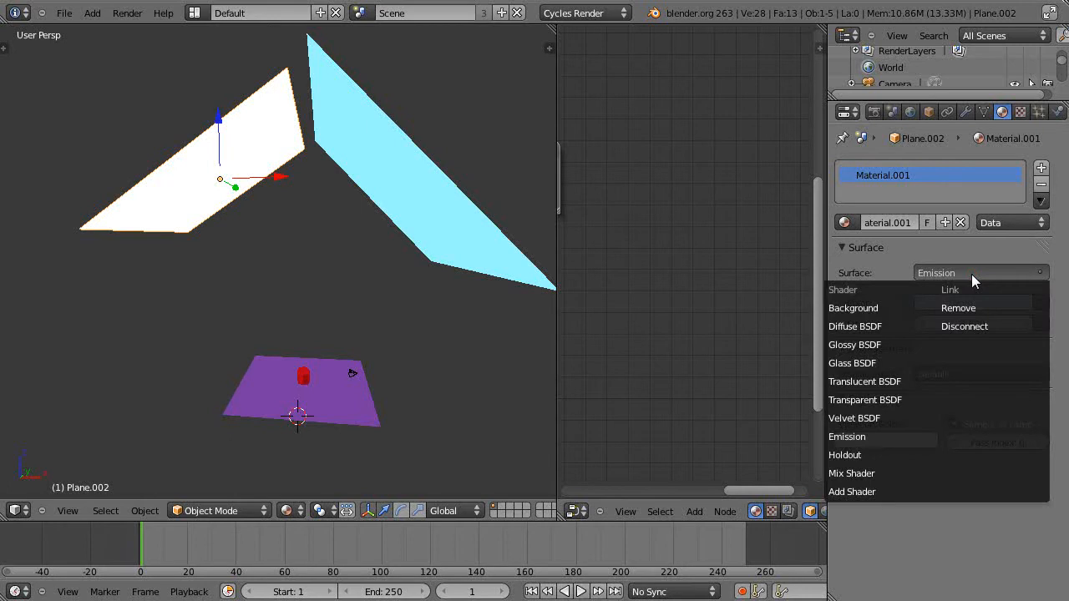
mouse_move(847, 436)
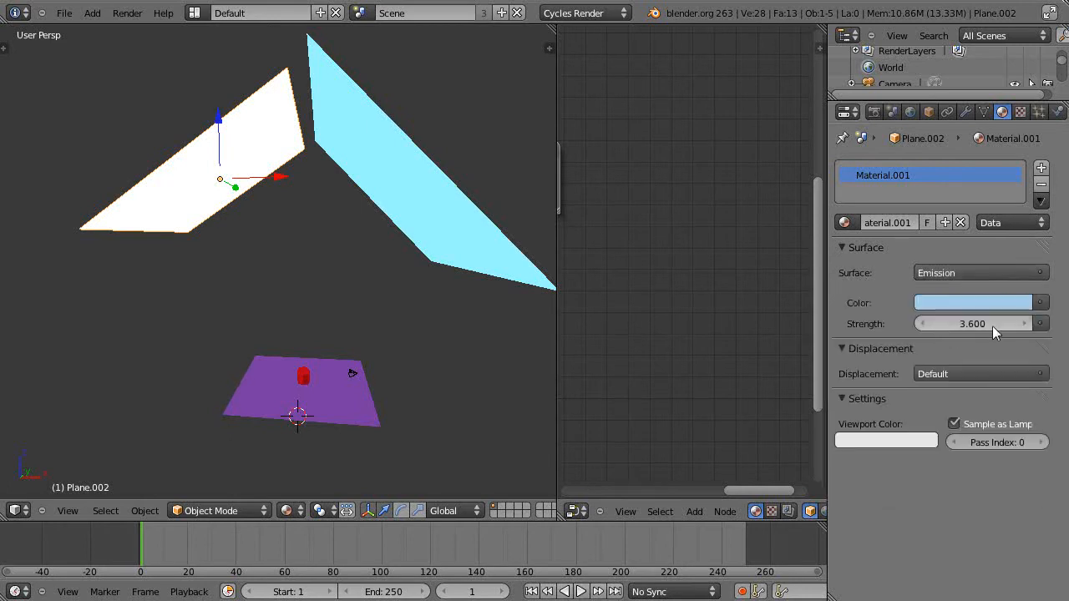
mouse_move(365, 236)
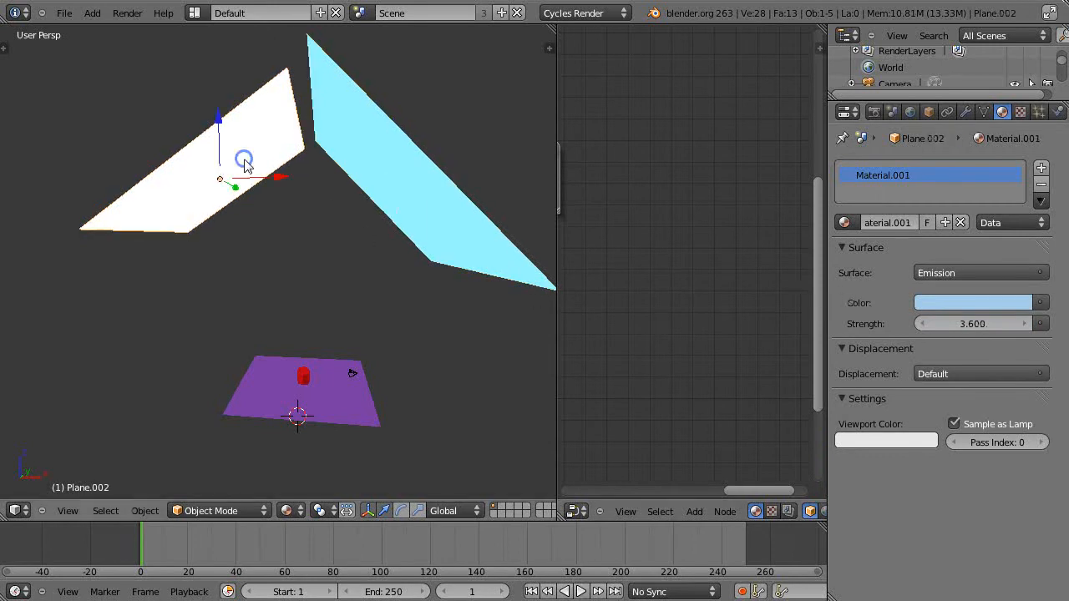
click(418, 167)
text(44.000)
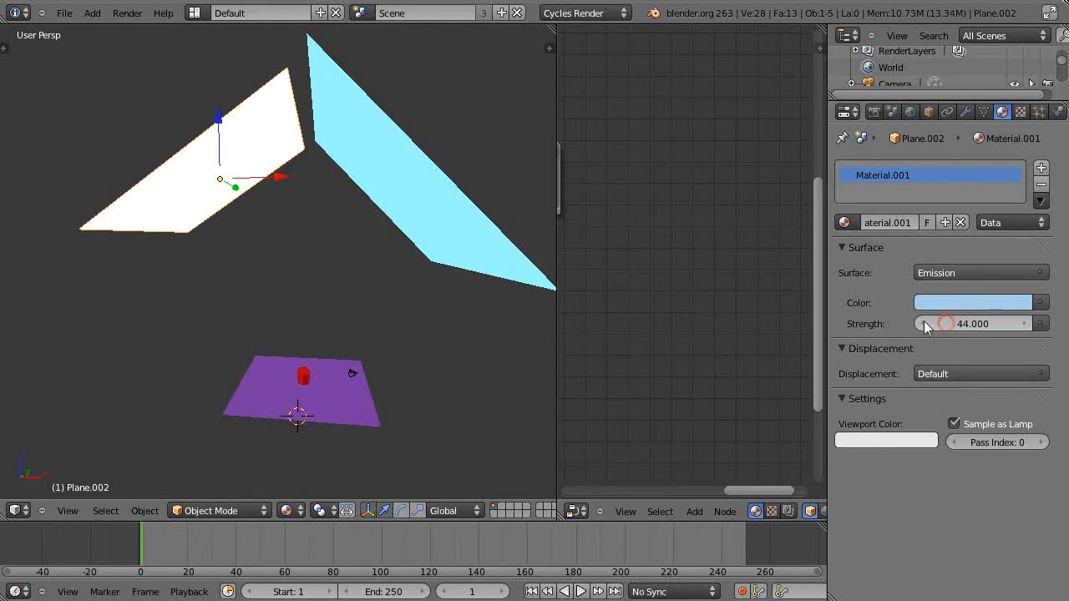
click(977, 323)
text(1.000)
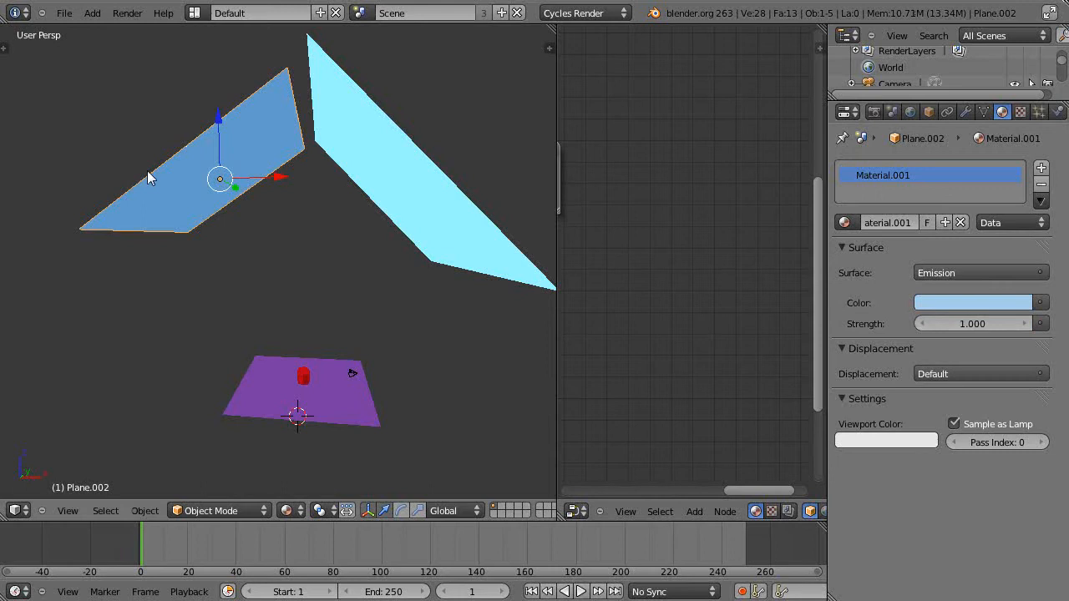
click(973, 324)
text(3.600)
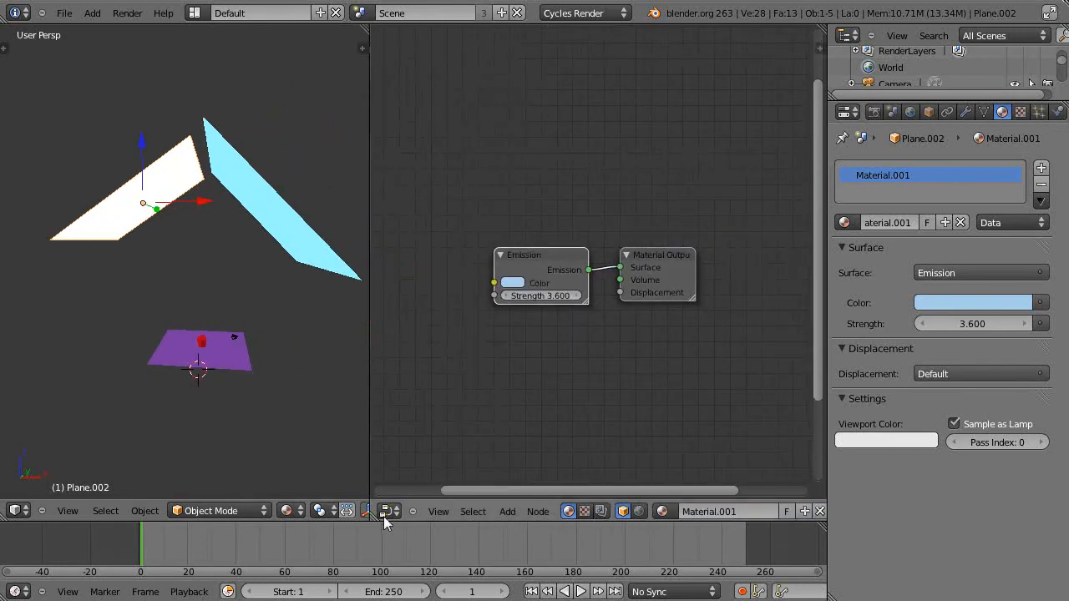
mouse_move(385, 511)
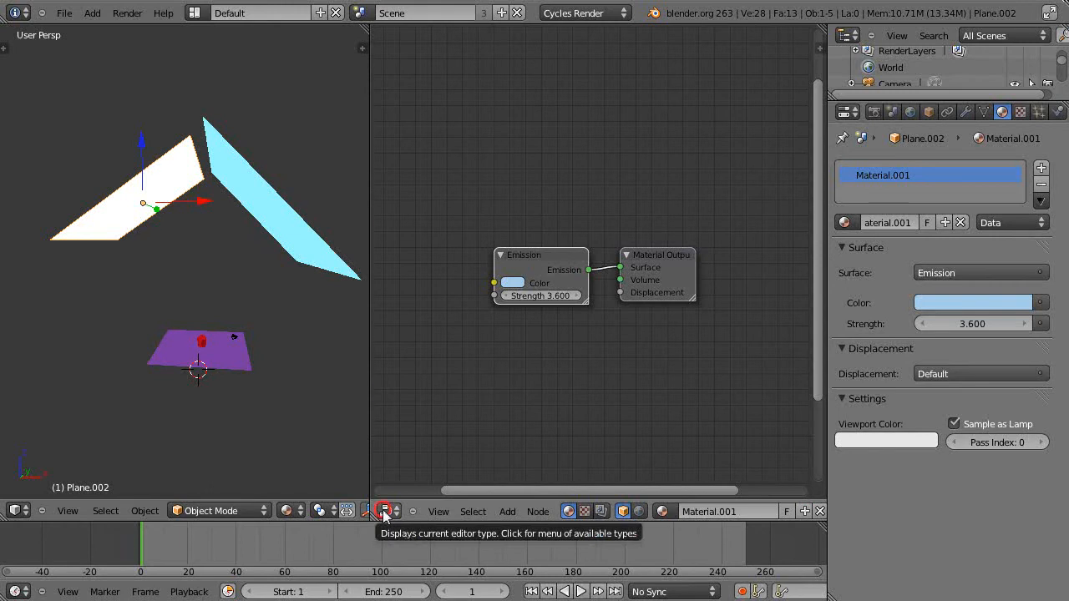
mouse_move(715, 443)
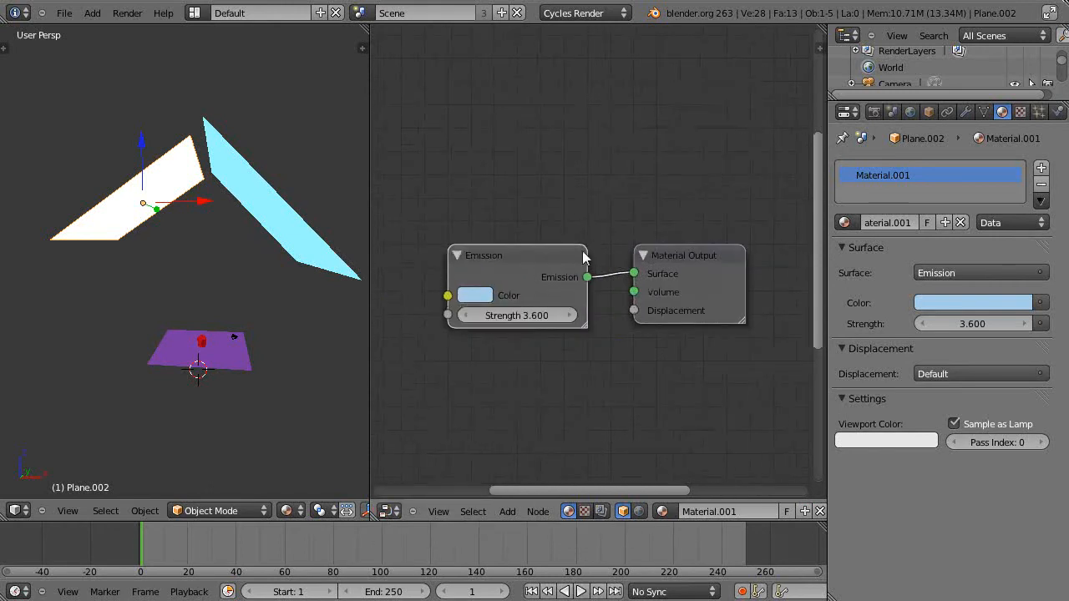
mouse_move(463, 276)
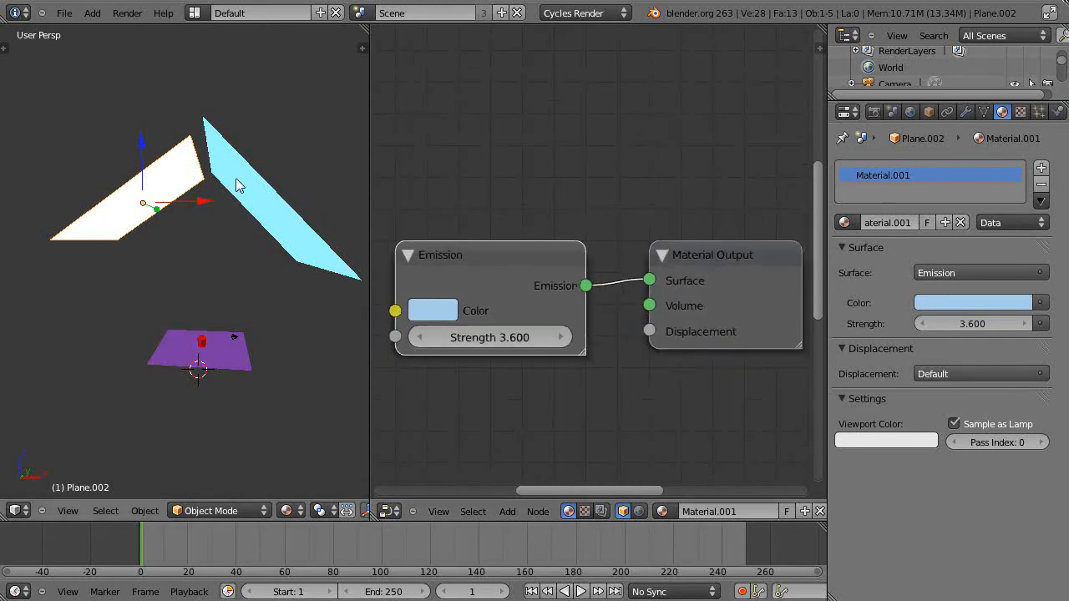
mouse_move(433, 315)
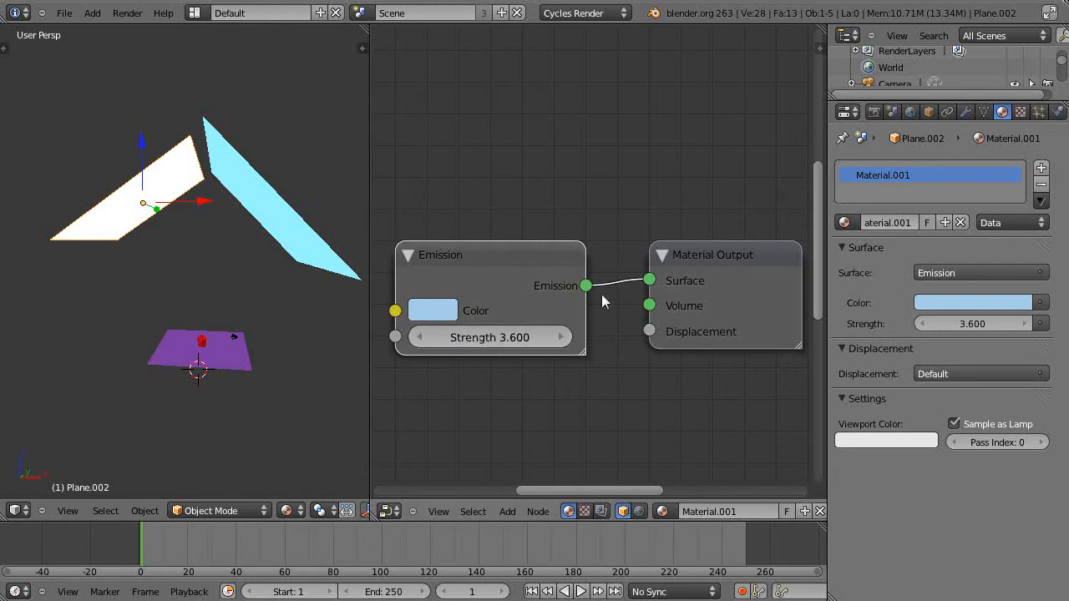
mouse_move(198, 185)
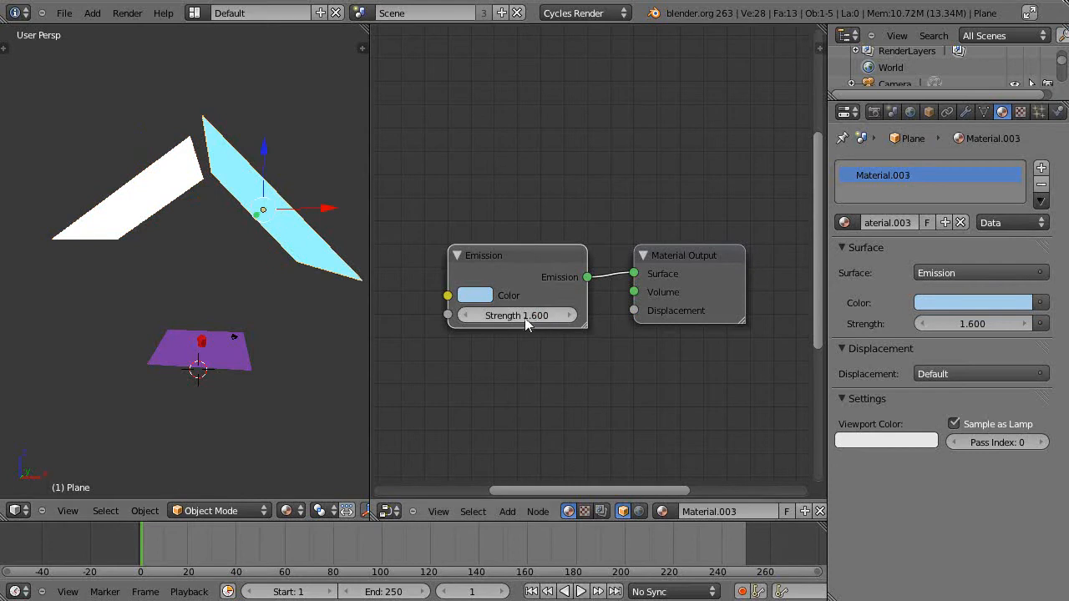
Select the purple floor plane to show its pink Diffuse BSDF node setup.
click(200, 349)
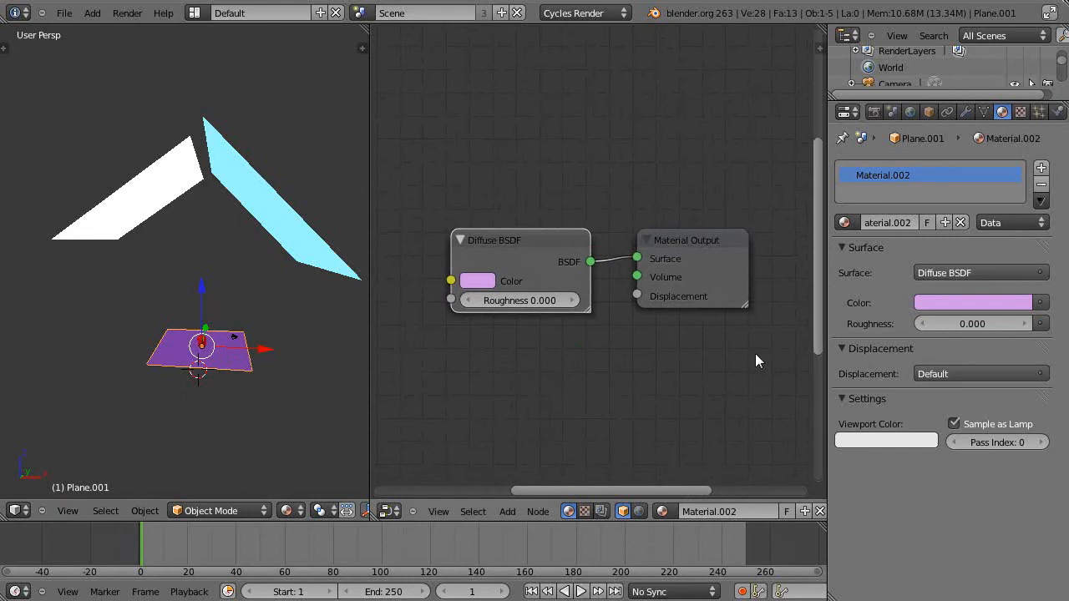
mouse_move(750, 294)
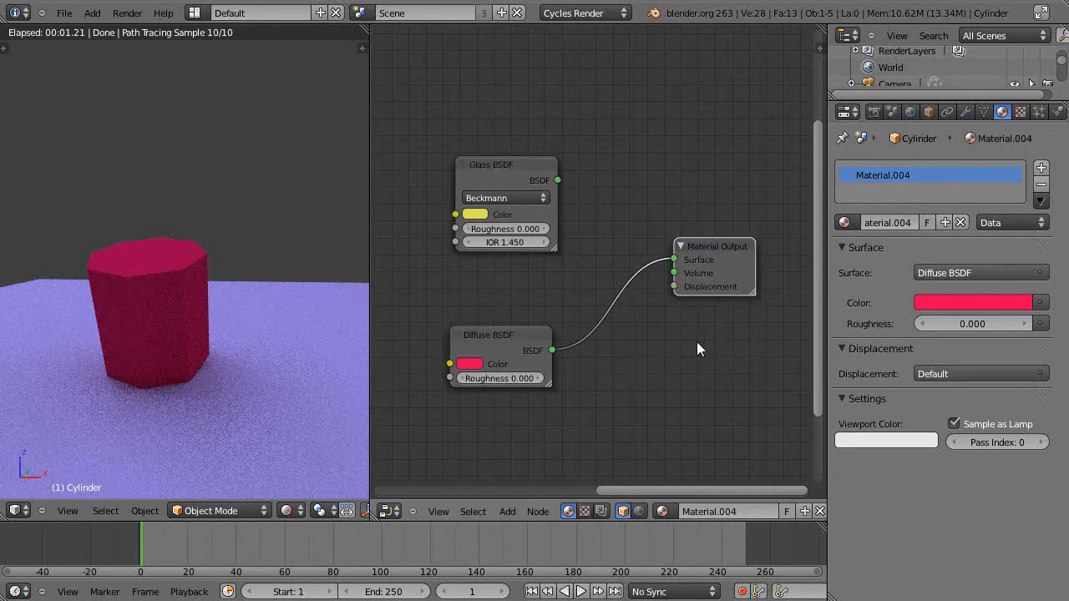
mouse_move(511, 172)
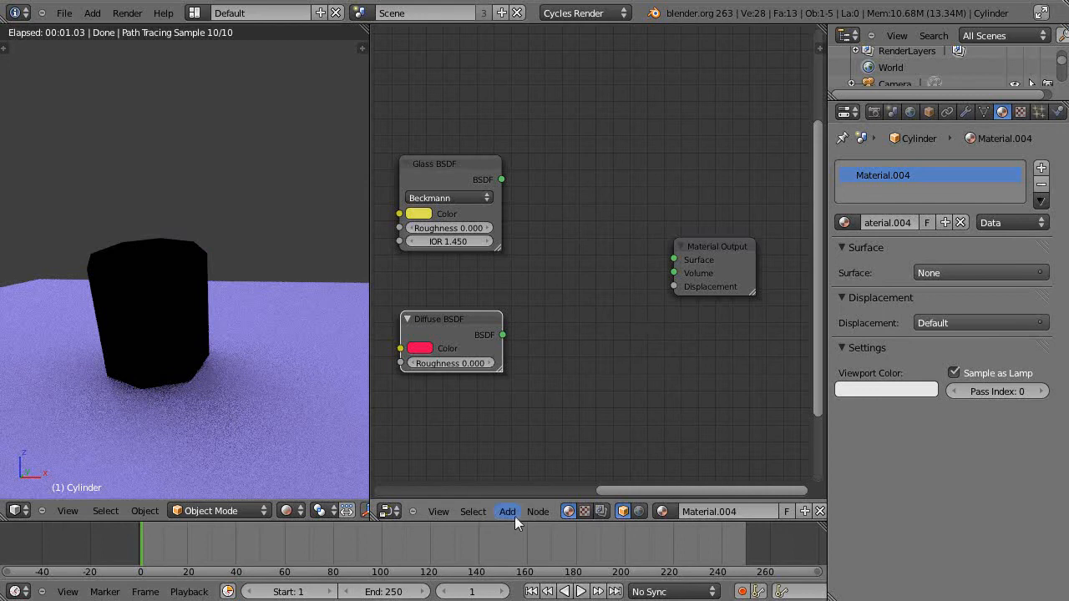
mouse_move(507, 511)
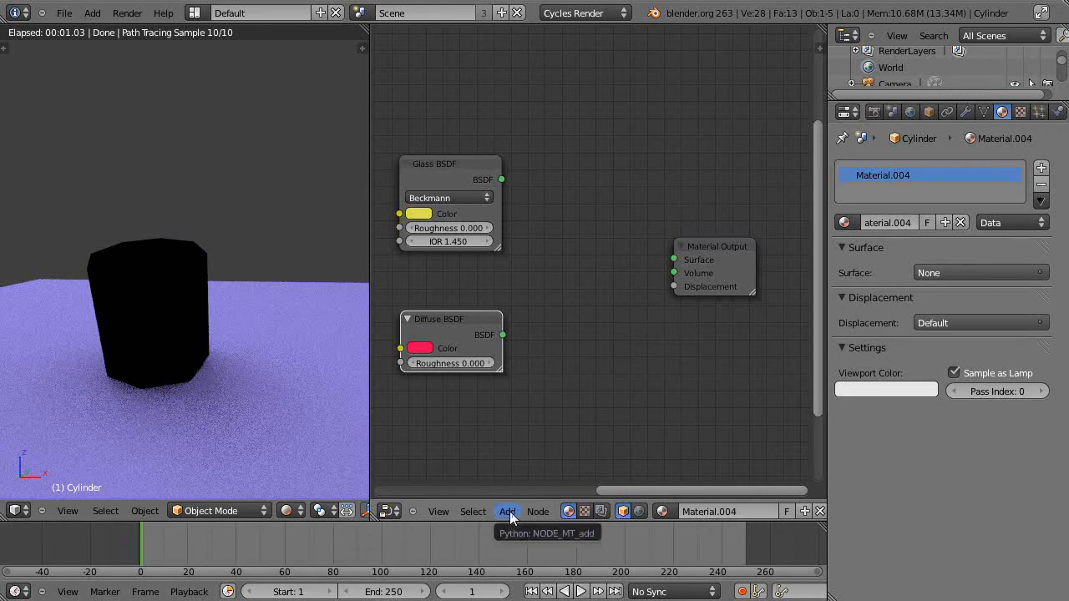
Add a Mix Shader node and connect its output to the Material Output Surface.
click(507, 511)
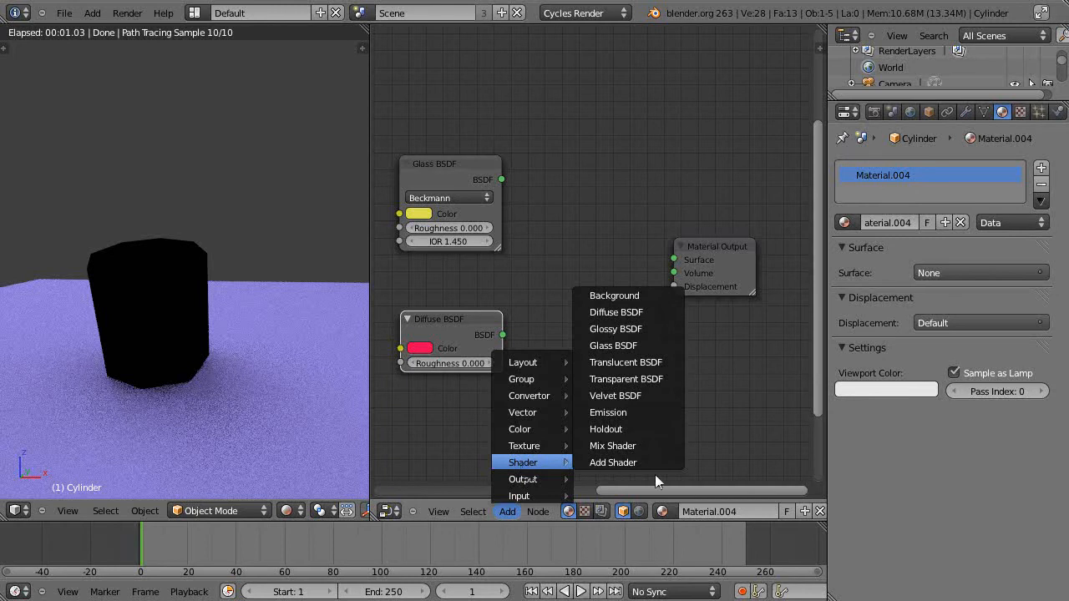
click(611, 445)
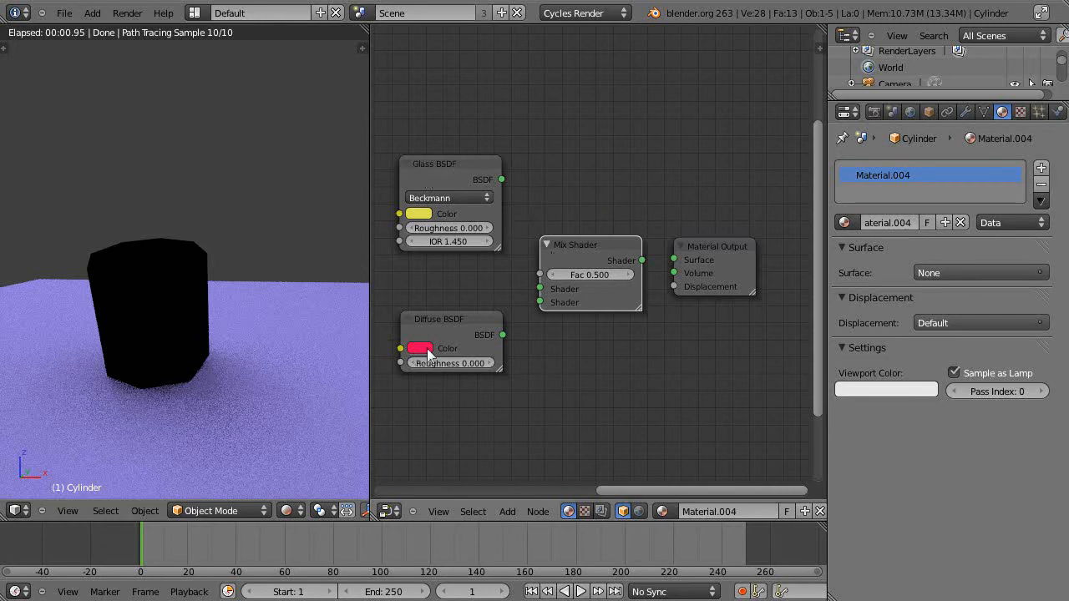
mouse_move(510, 326)
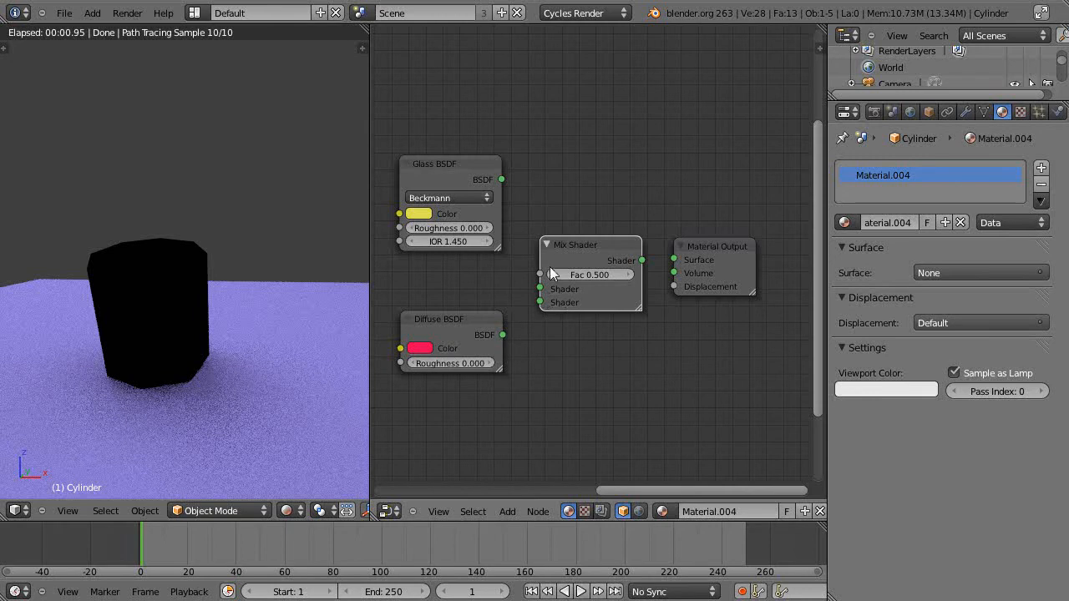
mouse_move(607, 294)
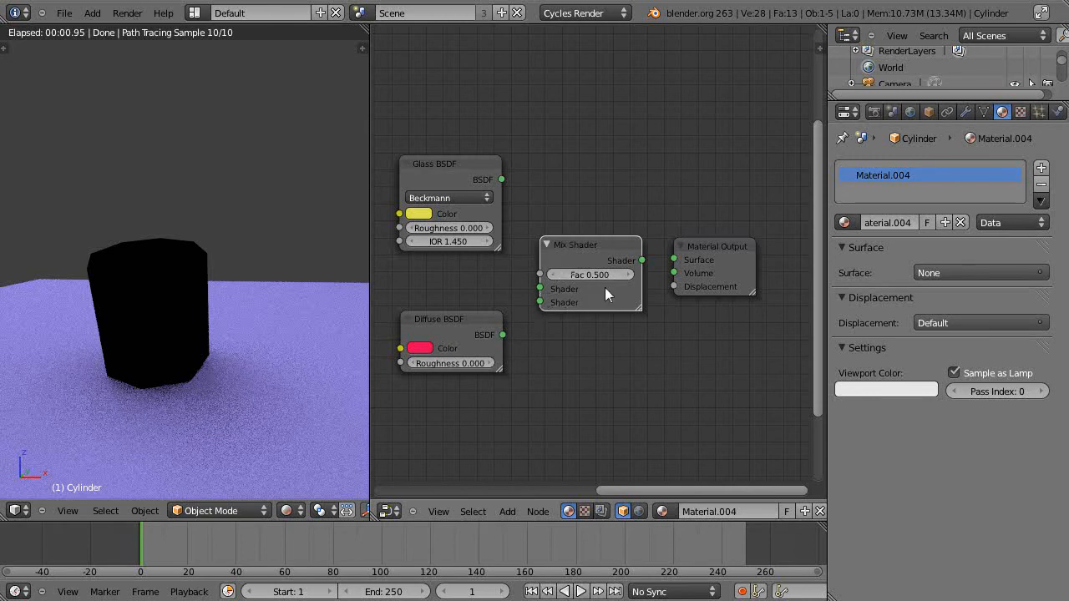
mouse_move(700, 251)
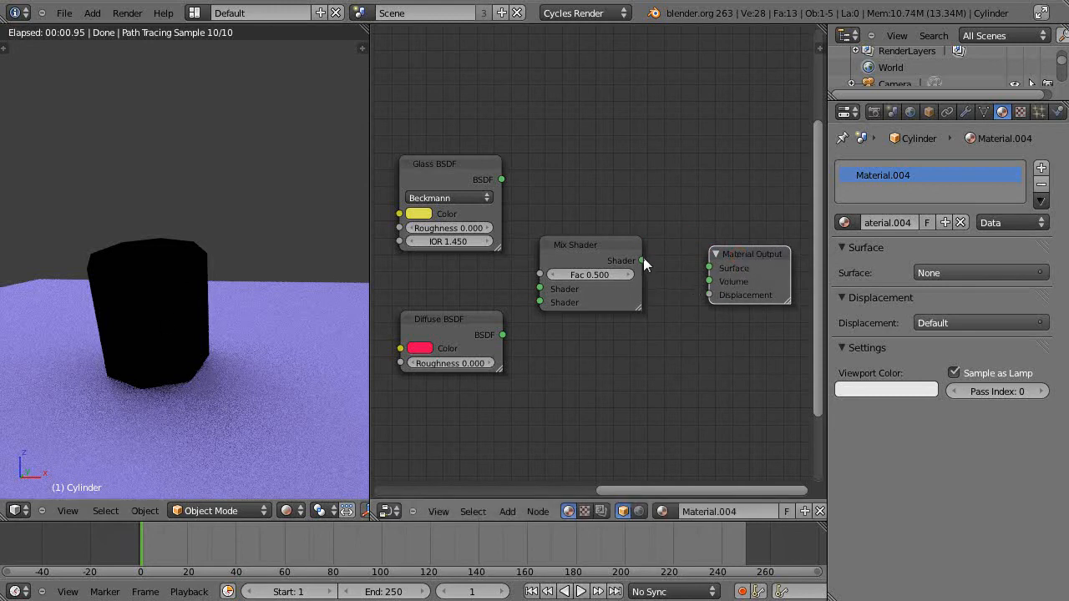
drag(642, 261, 709, 268)
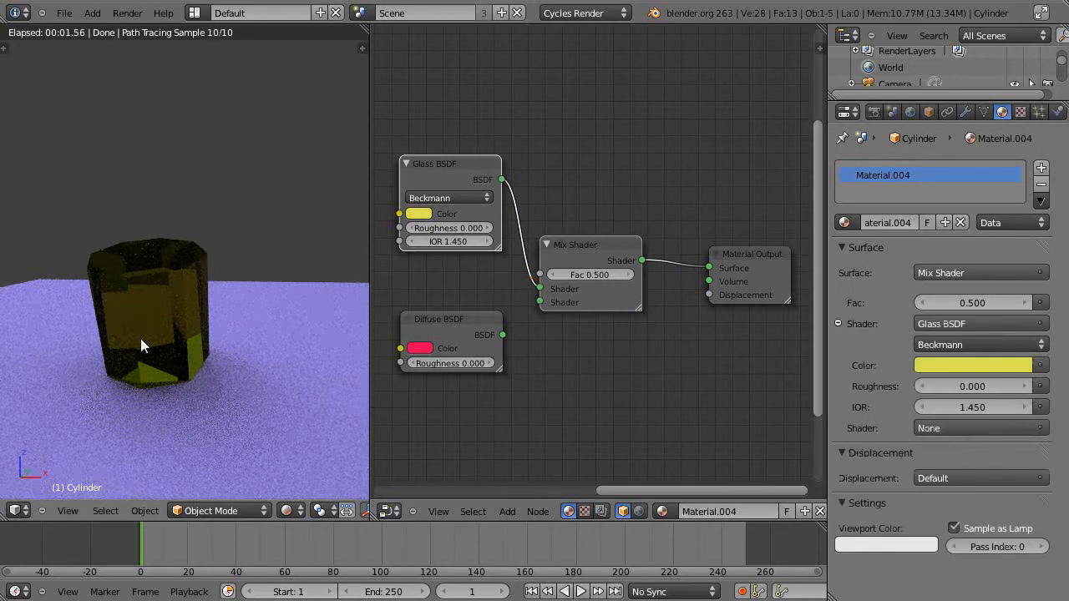
mouse_move(411, 217)
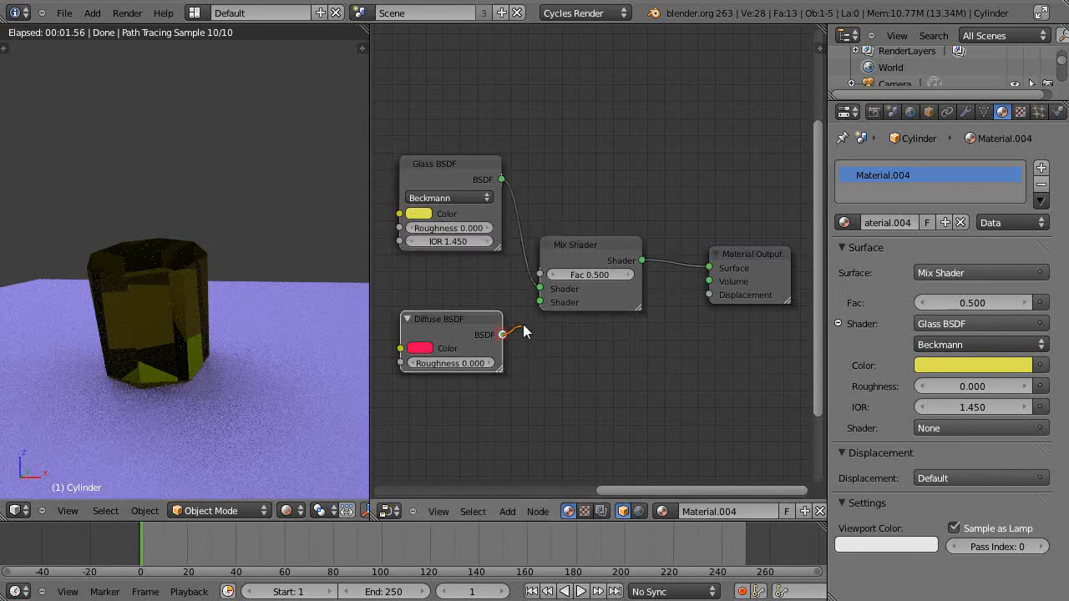
Wire the red Diffuse BSDF into the Mix Shader's second Shader input.
drag(501, 334, 541, 303)
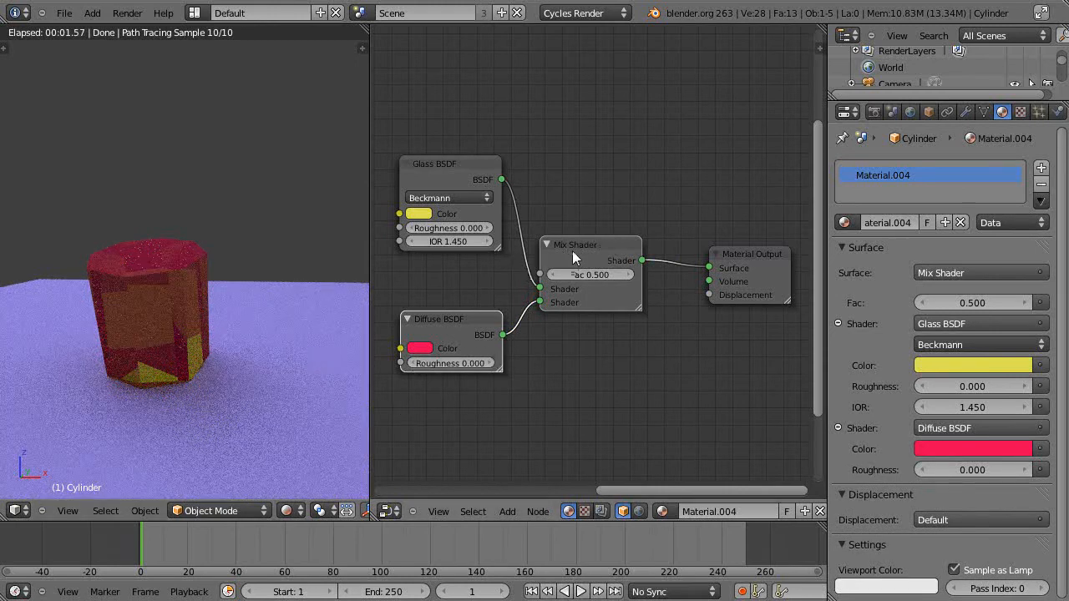
mouse_move(1011, 420)
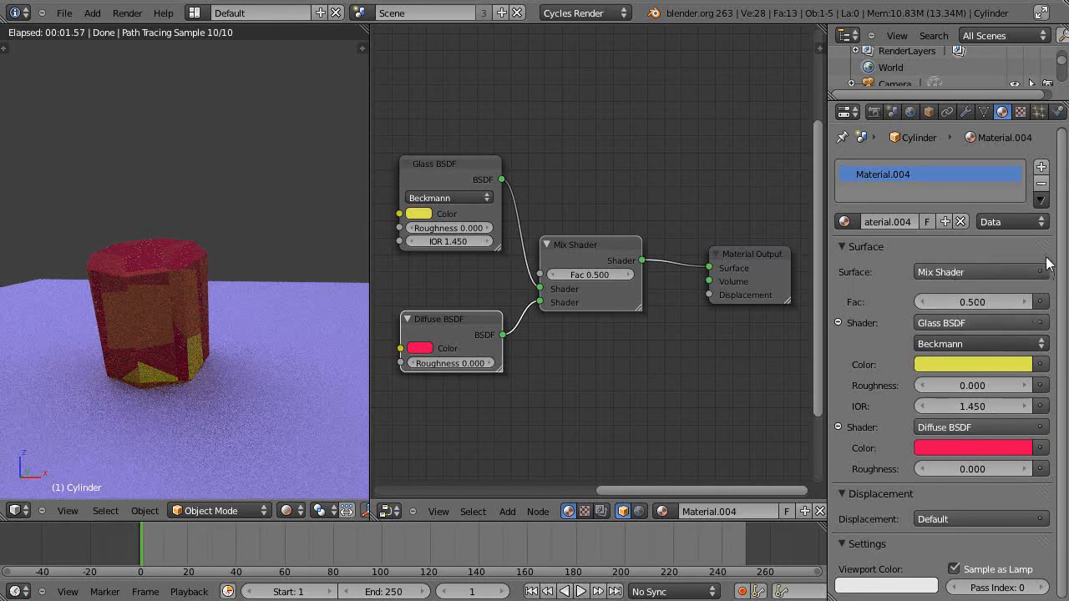
mouse_move(990, 286)
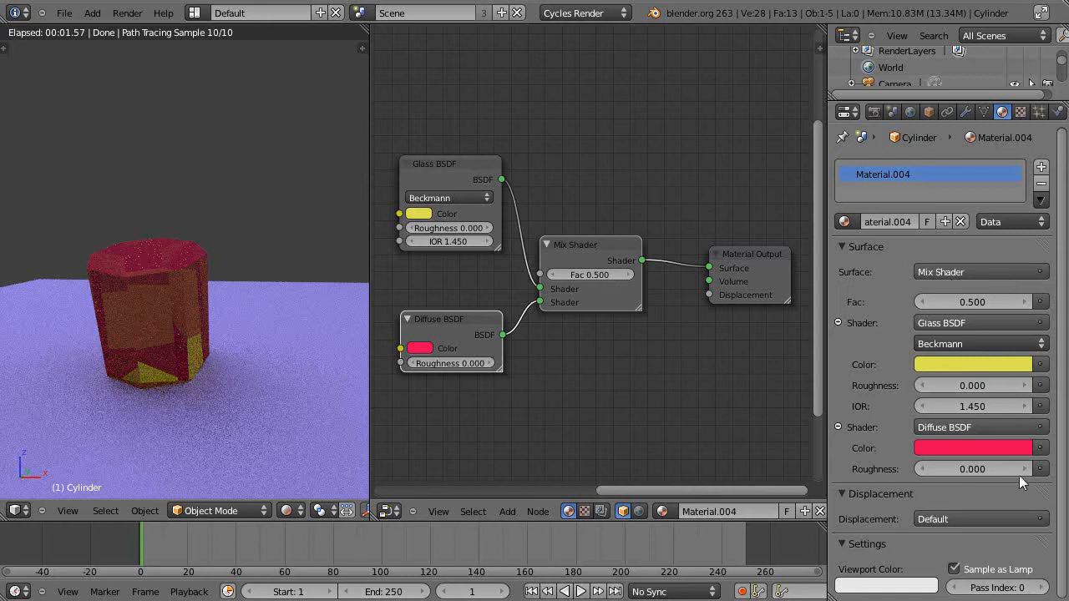
mouse_move(701, 334)
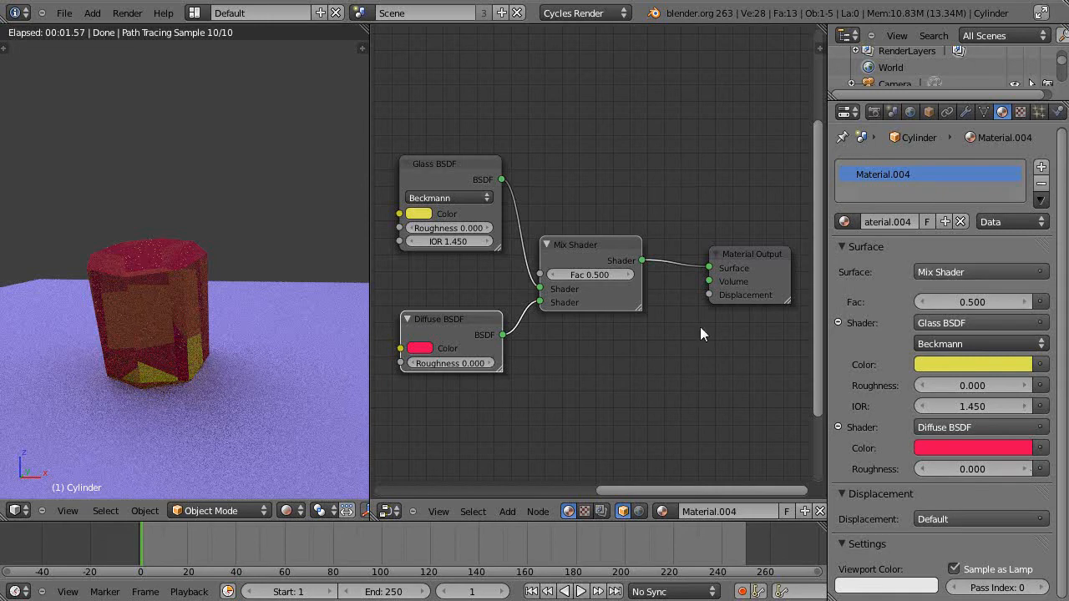
mouse_move(633, 312)
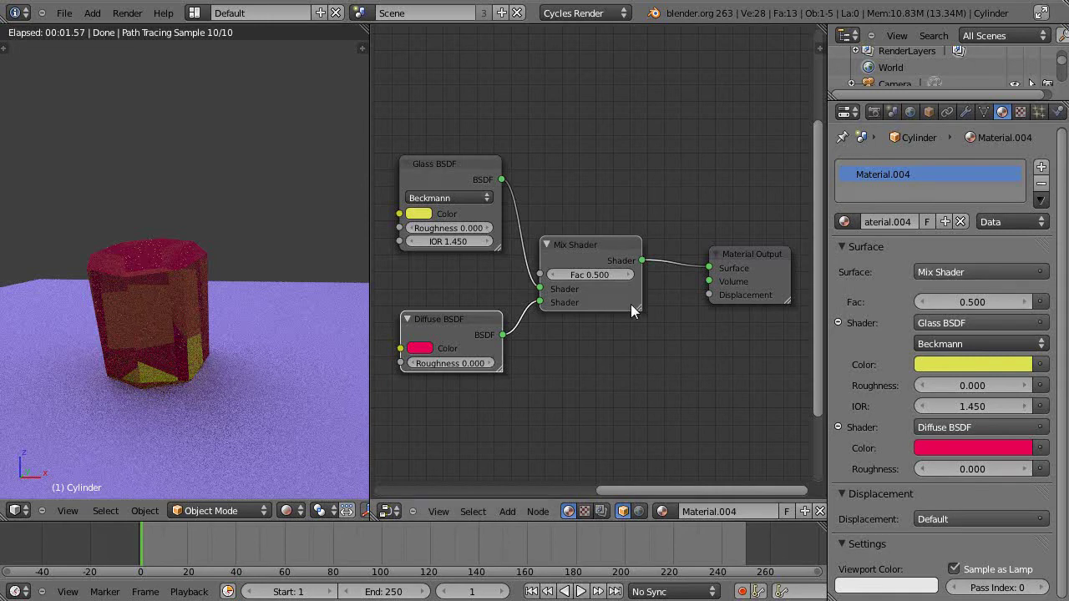
mouse_move(718, 271)
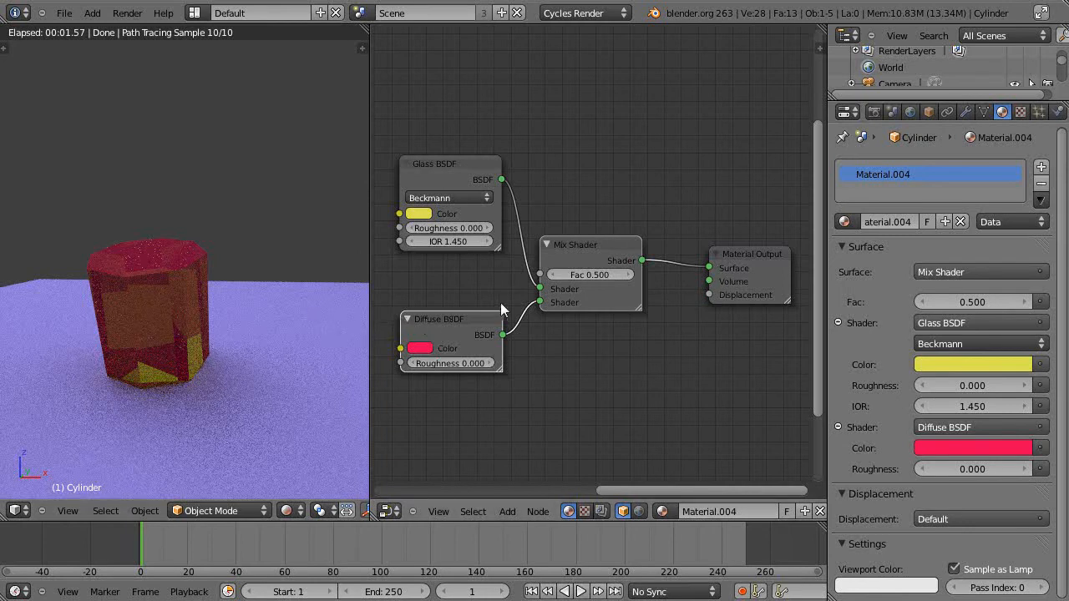
Nudge the Mix Shader node into place and lower its Fac to 0.298.
drag(591, 244, 599, 211)
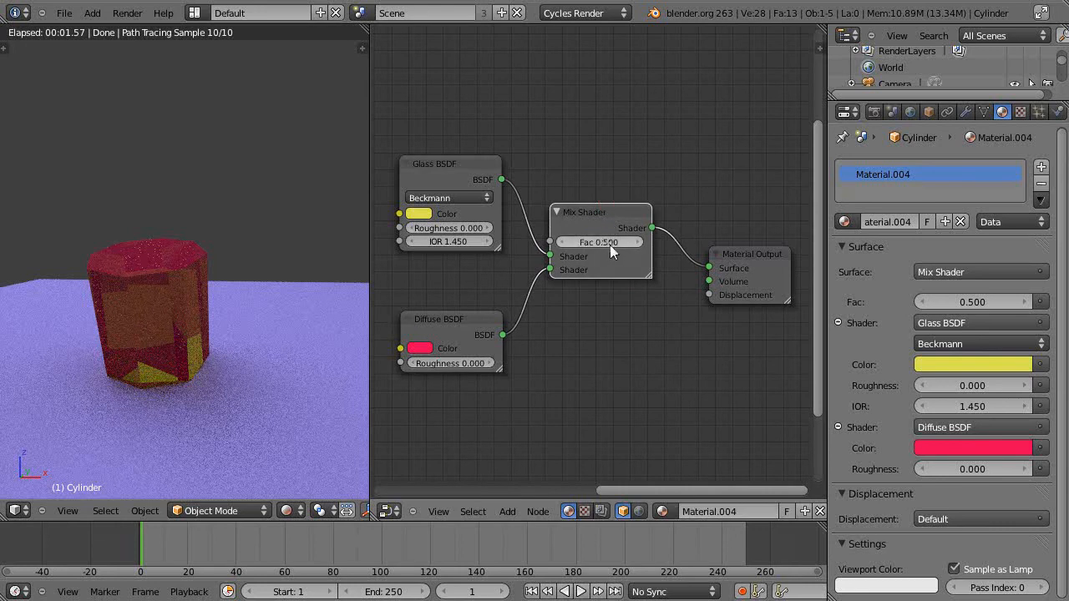
mouse_move(613, 251)
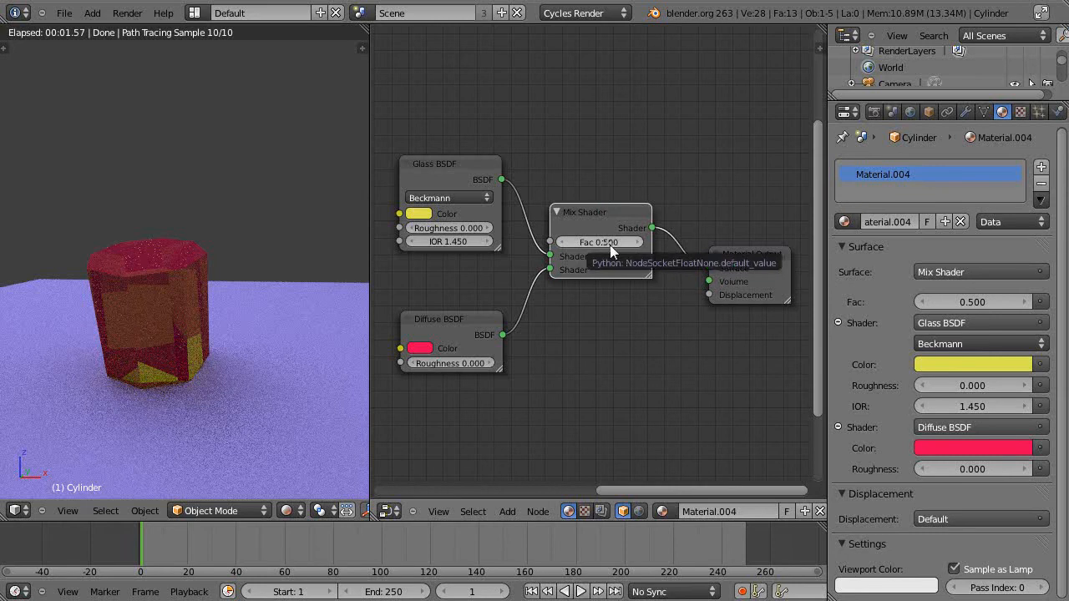
mouse_move(465, 335)
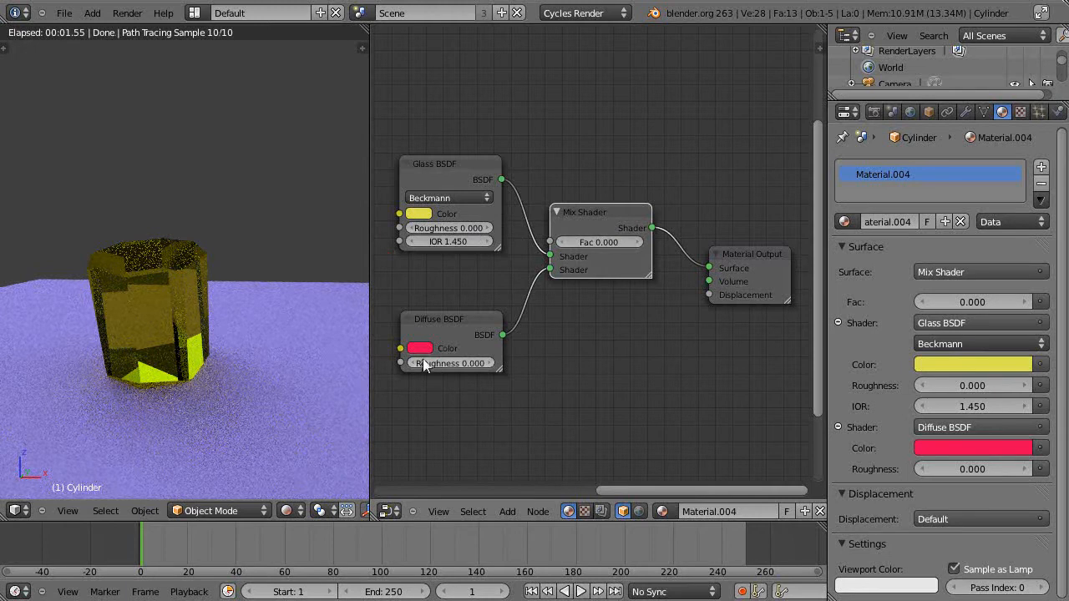
mouse_move(599, 242)
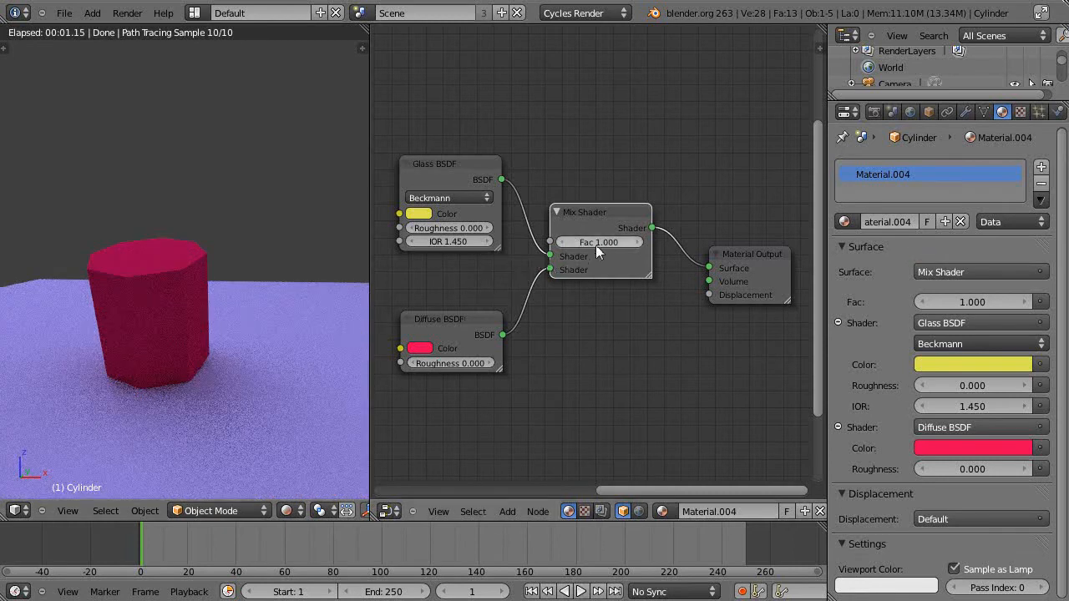
mouse_move(623, 251)
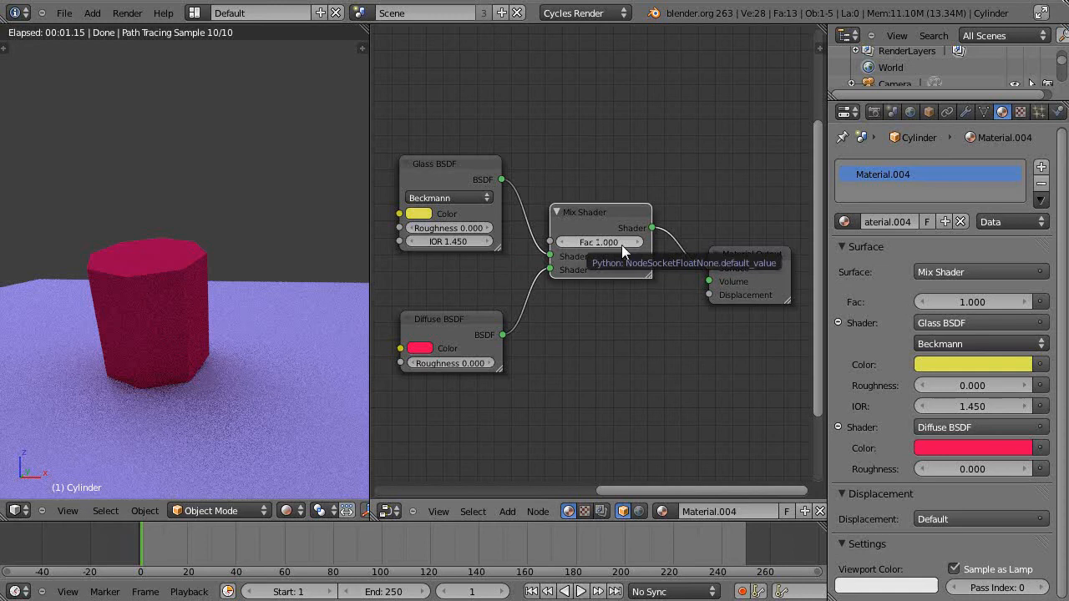
drag(622, 242, 602, 241)
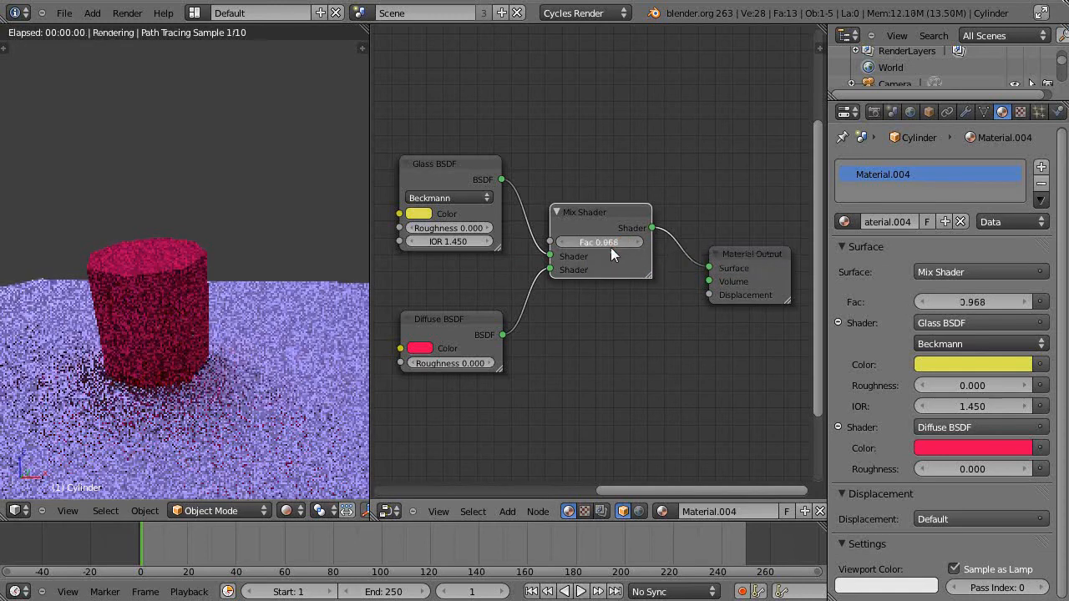
drag(614, 242, 560, 242)
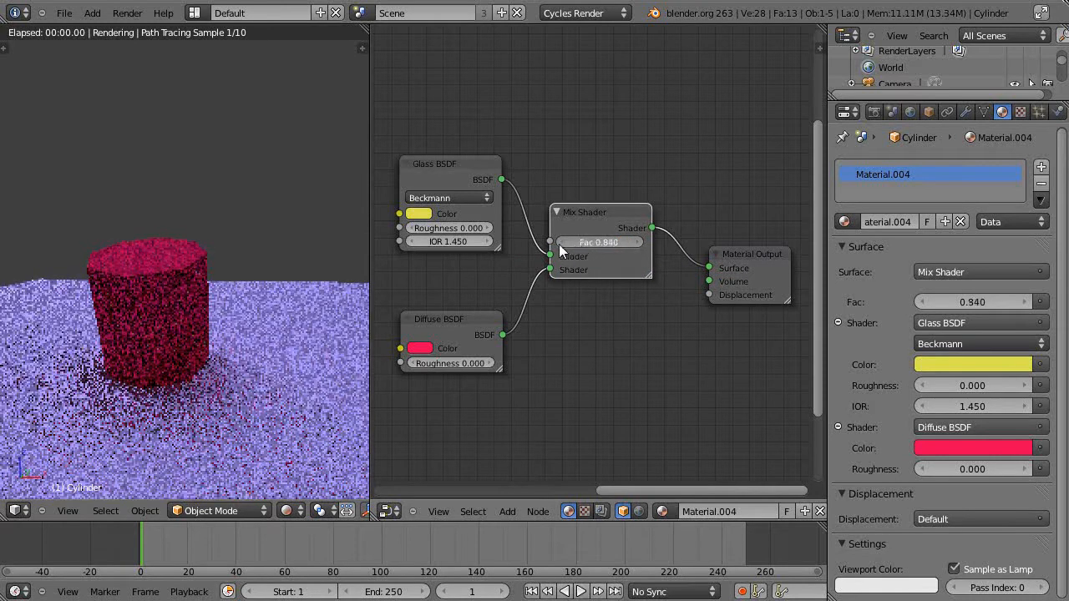
drag(618, 242, 593, 242)
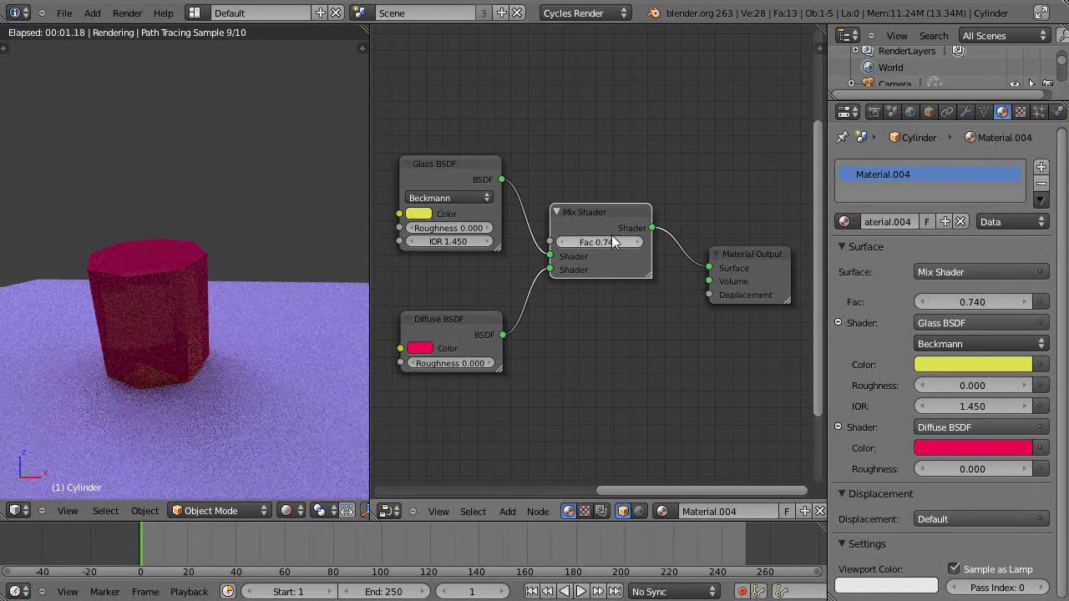
drag(610, 241, 585, 241)
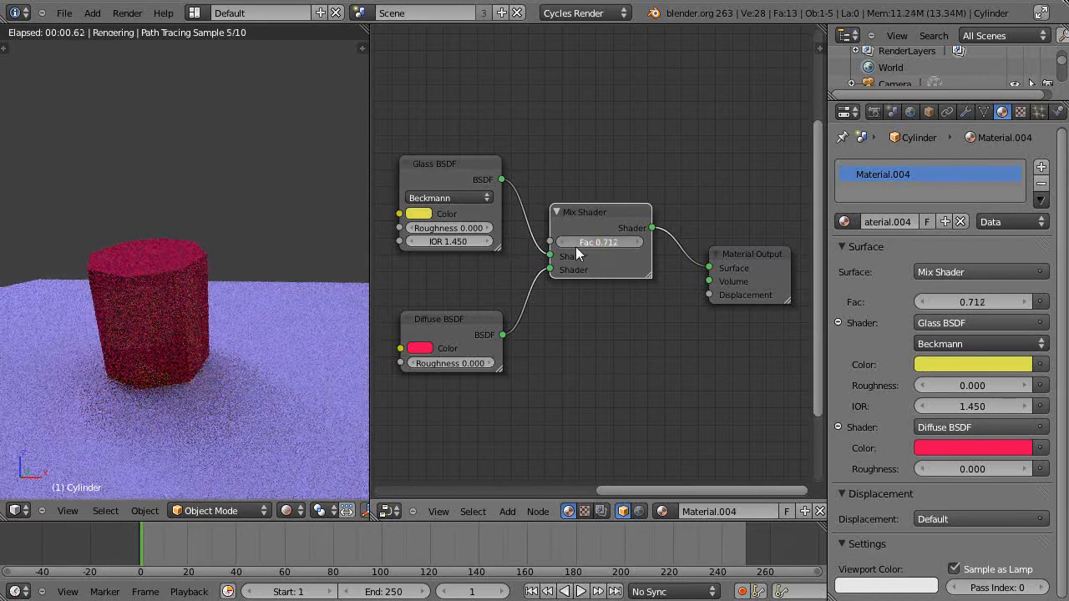
drag(618, 241, 598, 242)
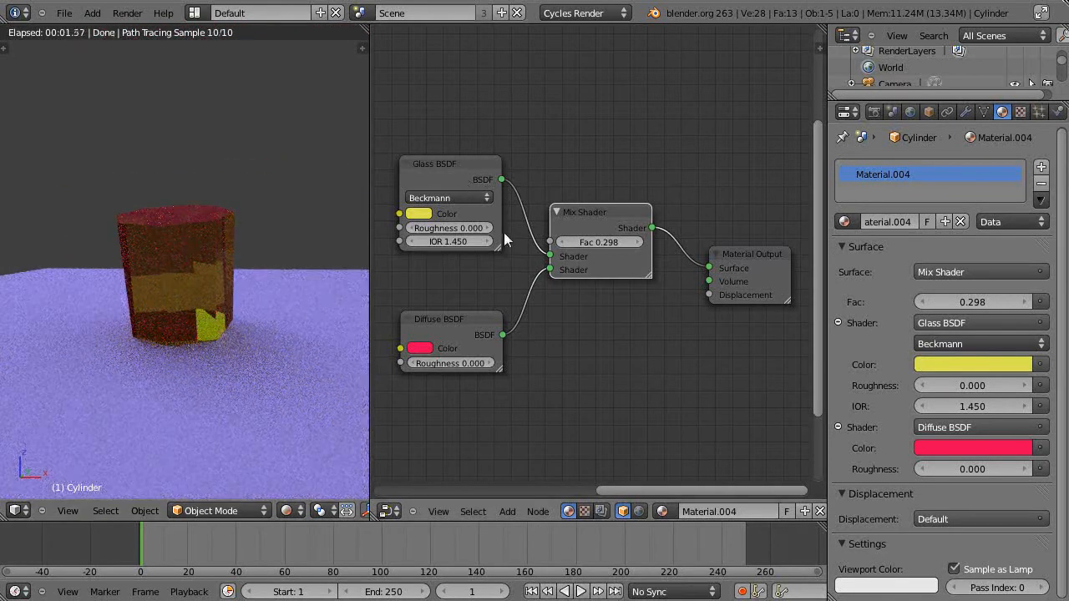
drag(585, 212, 599, 244)
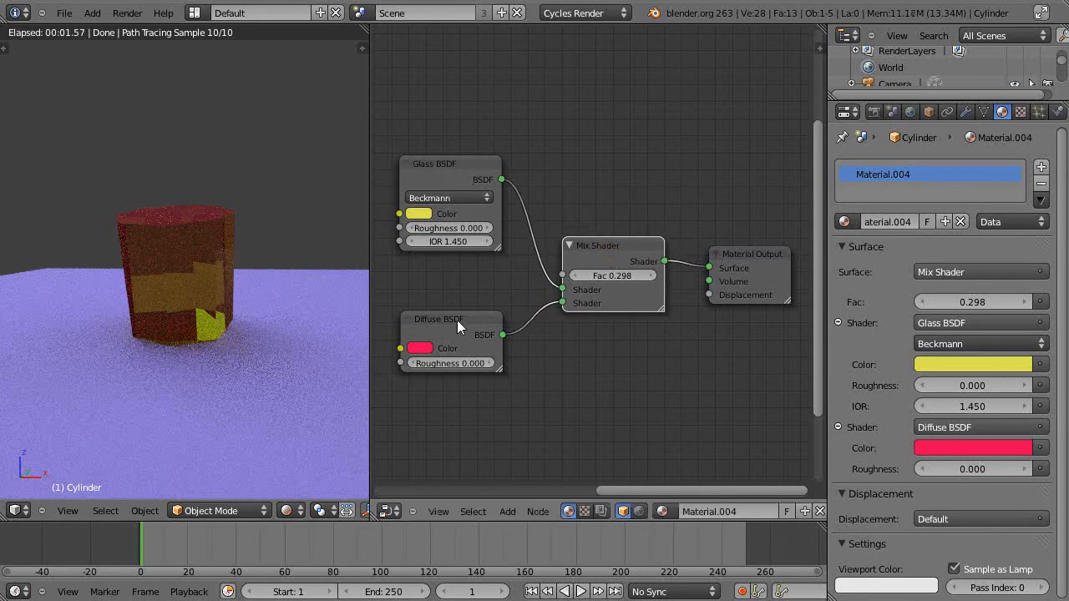
mouse_move(544, 199)
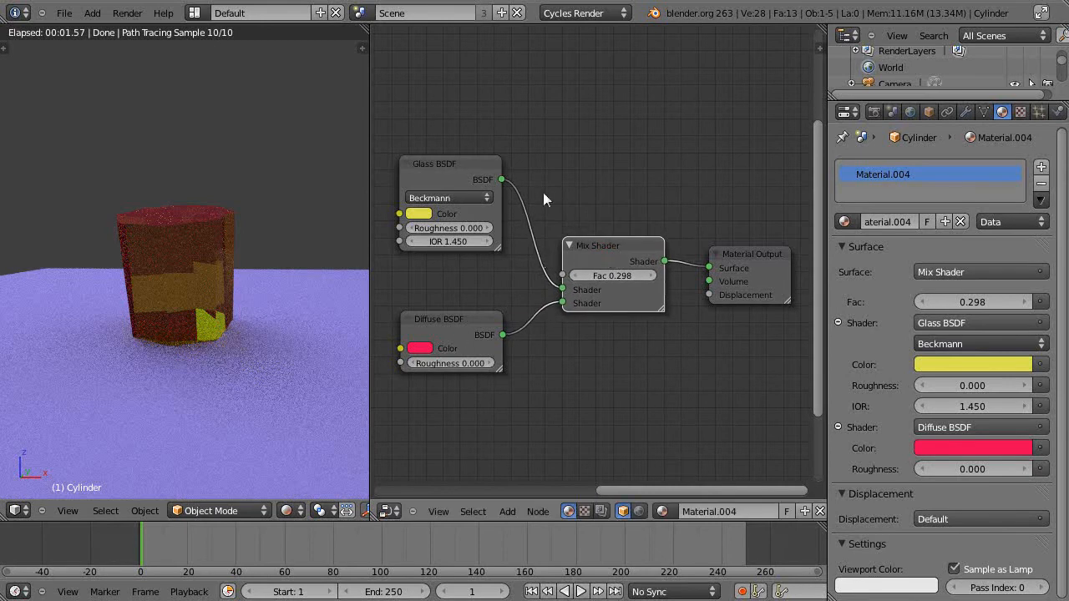
mouse_move(543, 219)
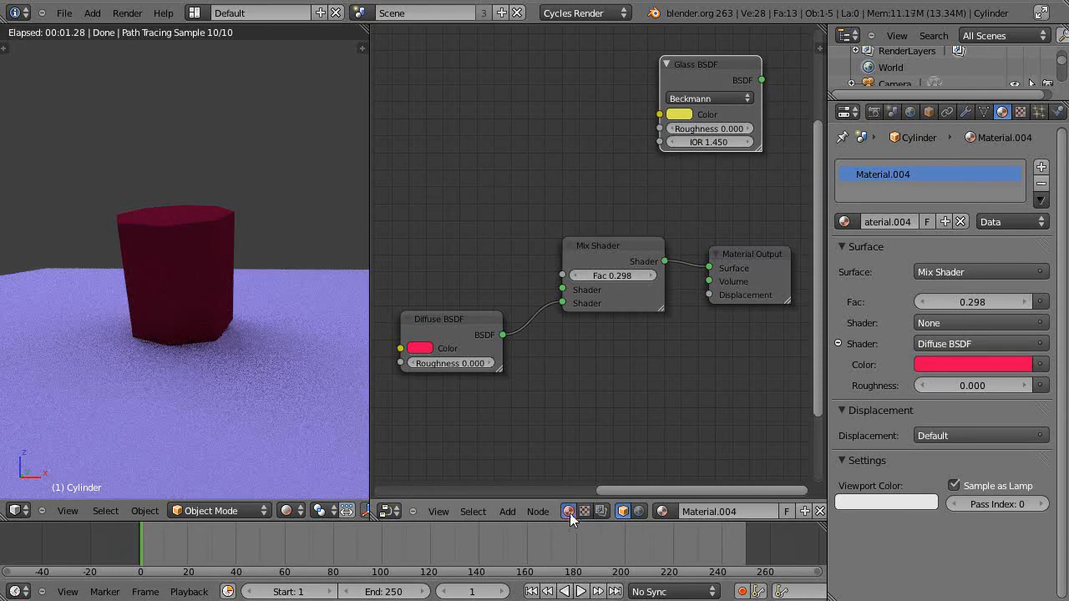
mouse_move(571, 541)
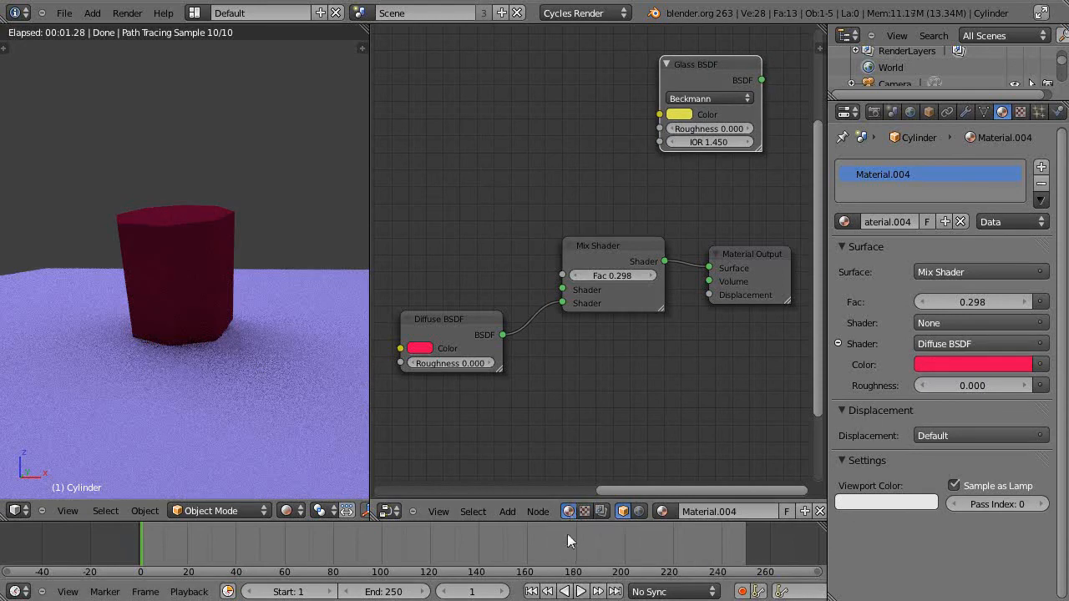
Add a Translucent BSDF node and place it above the Diffuse BSDF node.
click(507, 511)
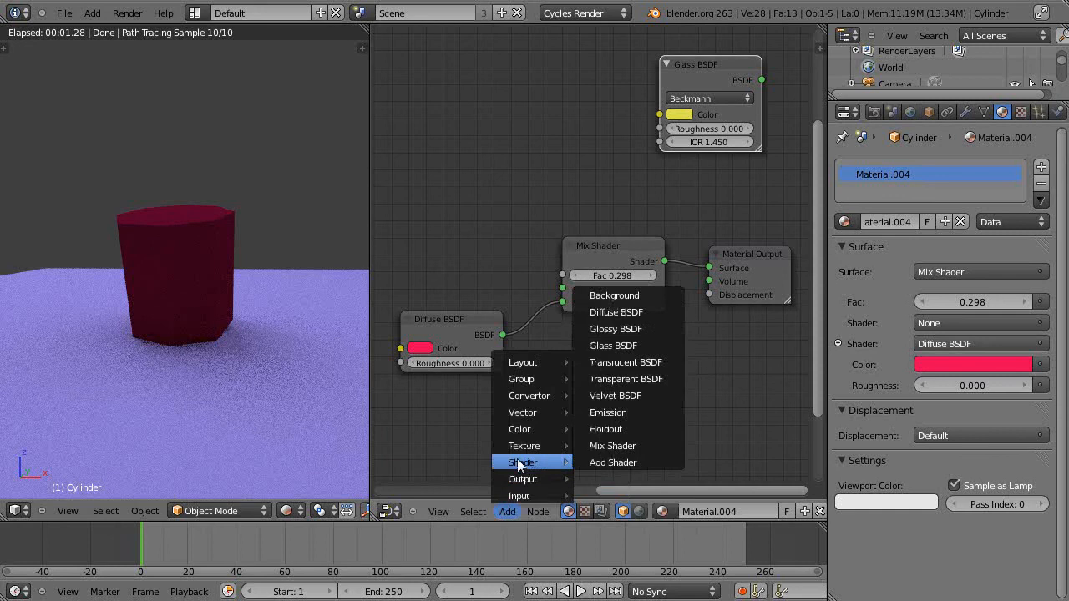
mouse_move(627, 361)
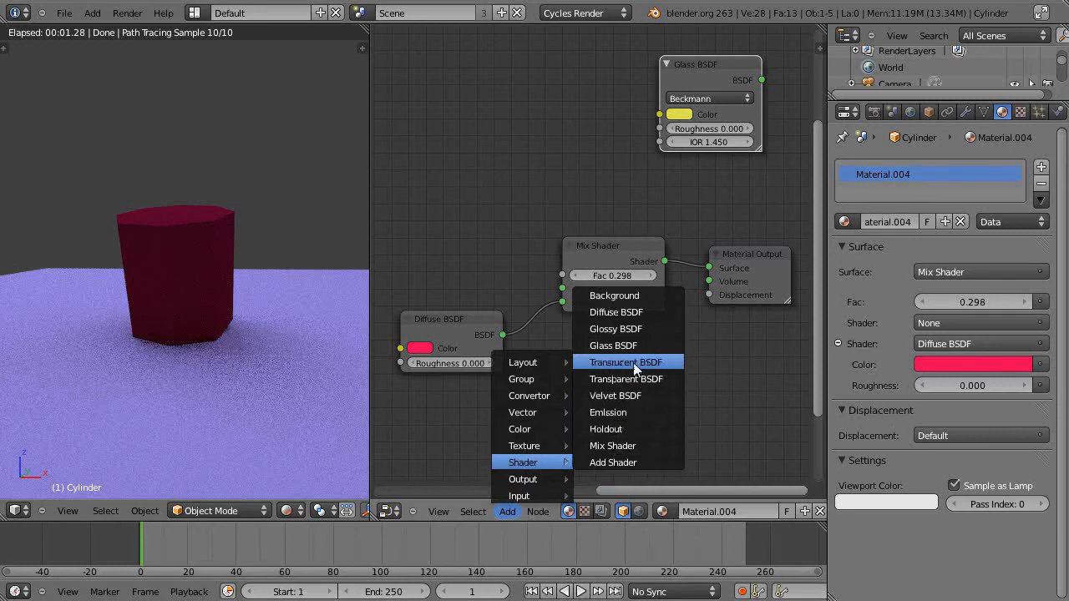
click(627, 361)
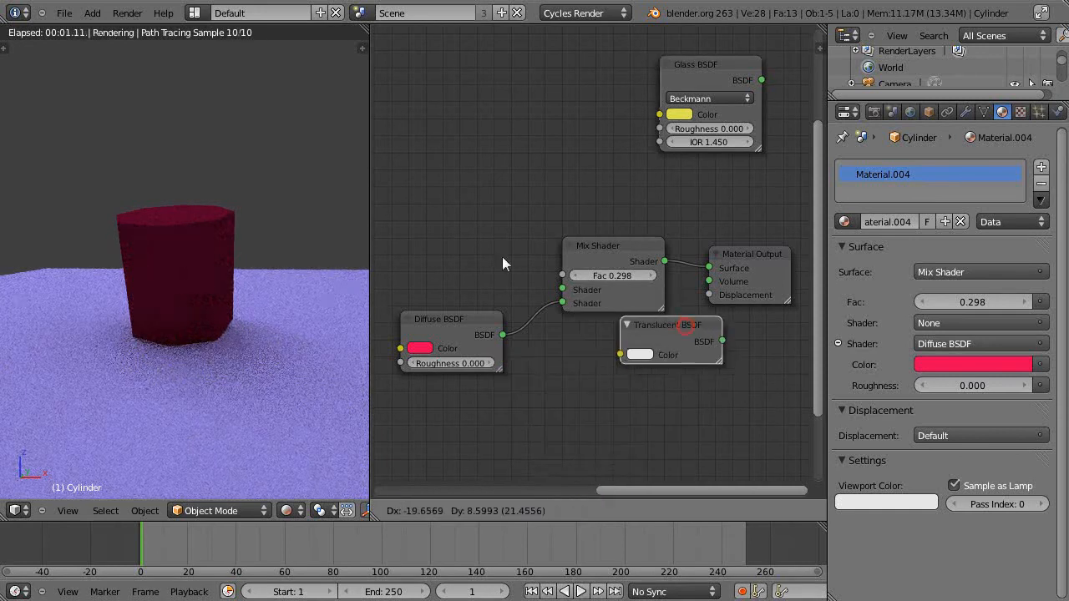
drag(668, 325, 455, 198)
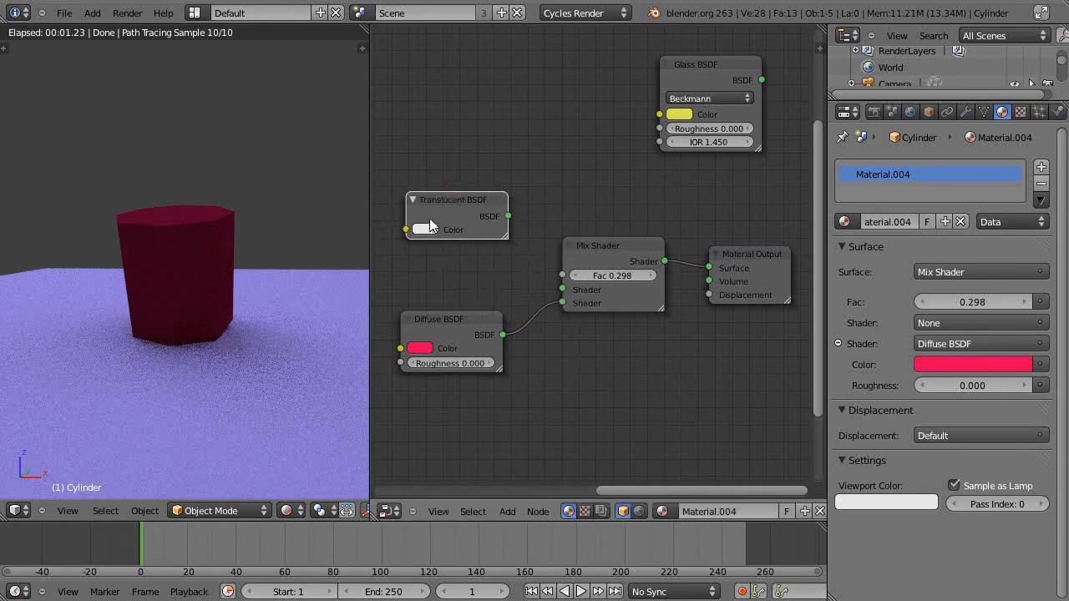
click(426, 229)
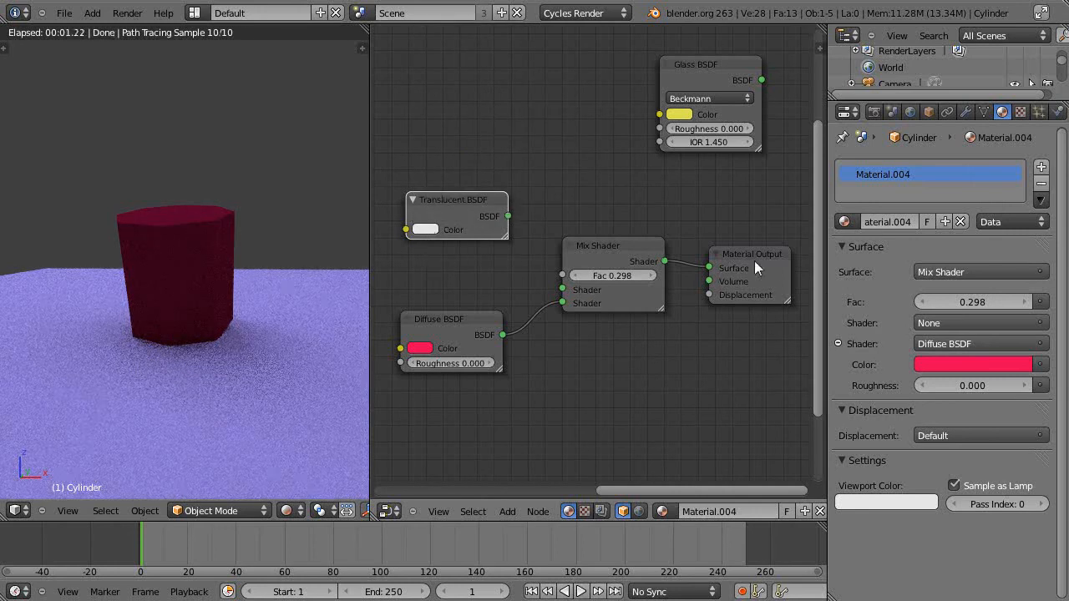
Set the Translucent BSDF node's Color swatch to green.
click(424, 229)
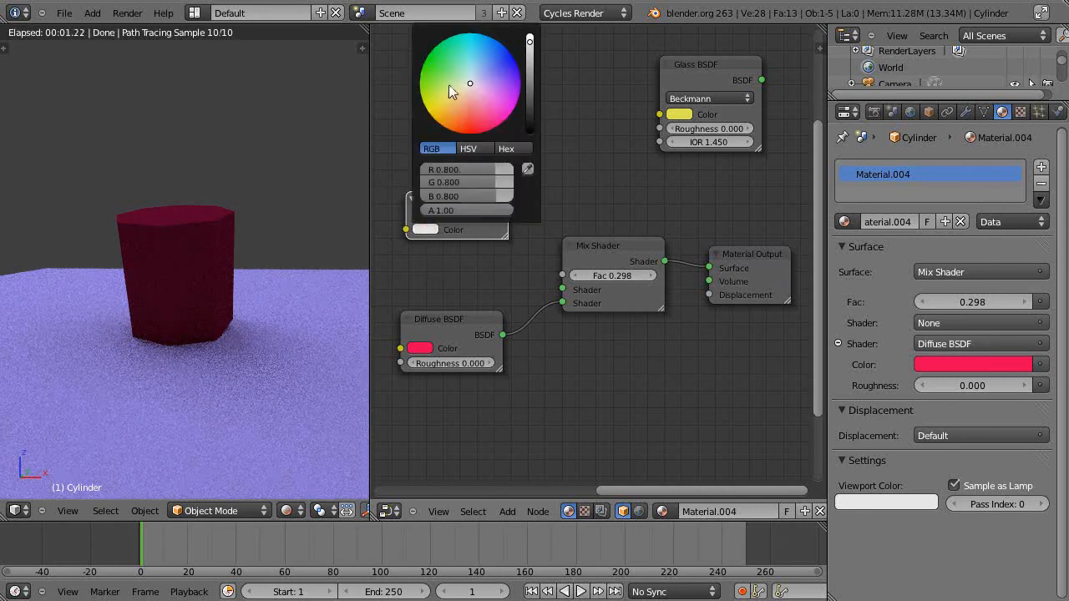
click(458, 279)
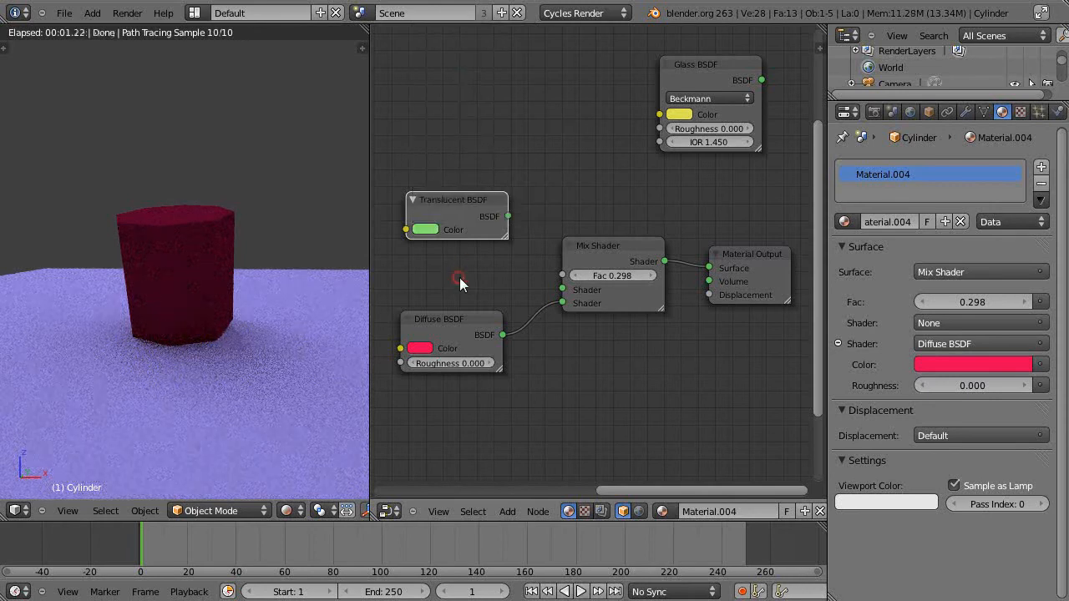
mouse_move(509, 222)
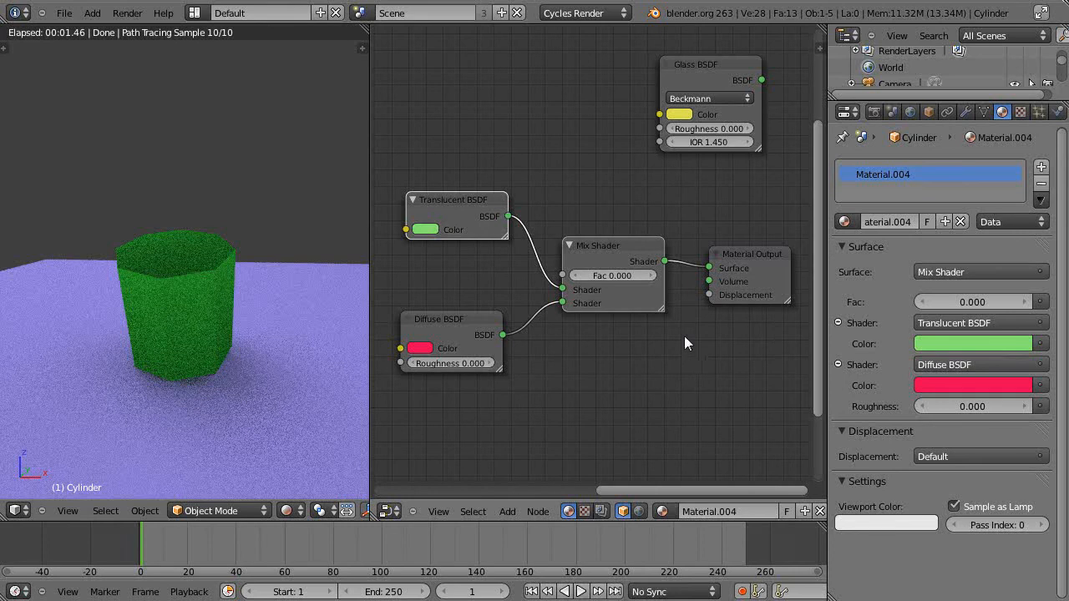
mouse_move(607, 325)
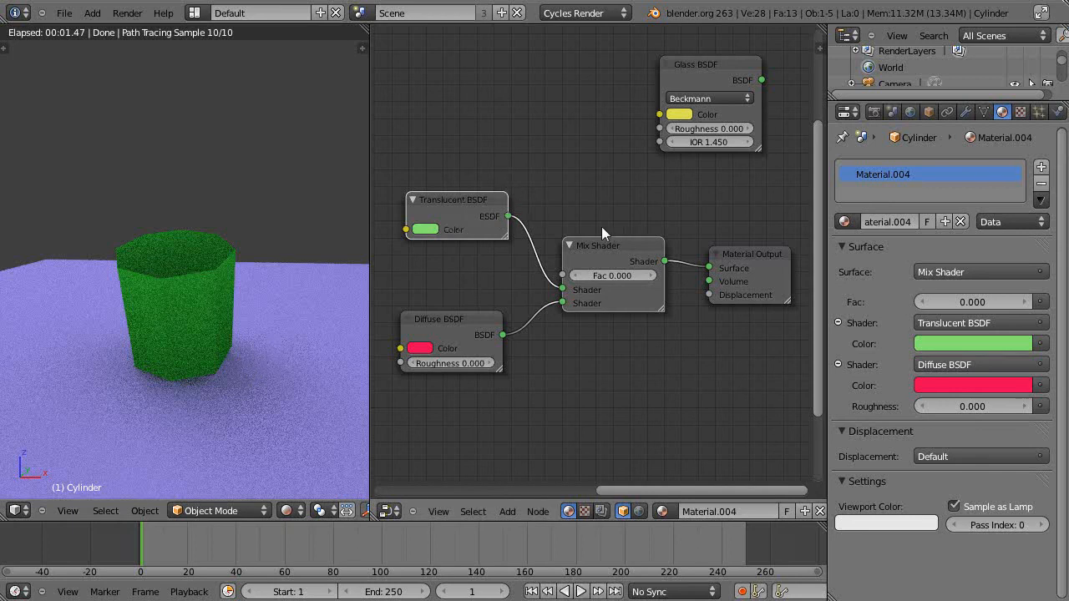
mouse_move(743, 274)
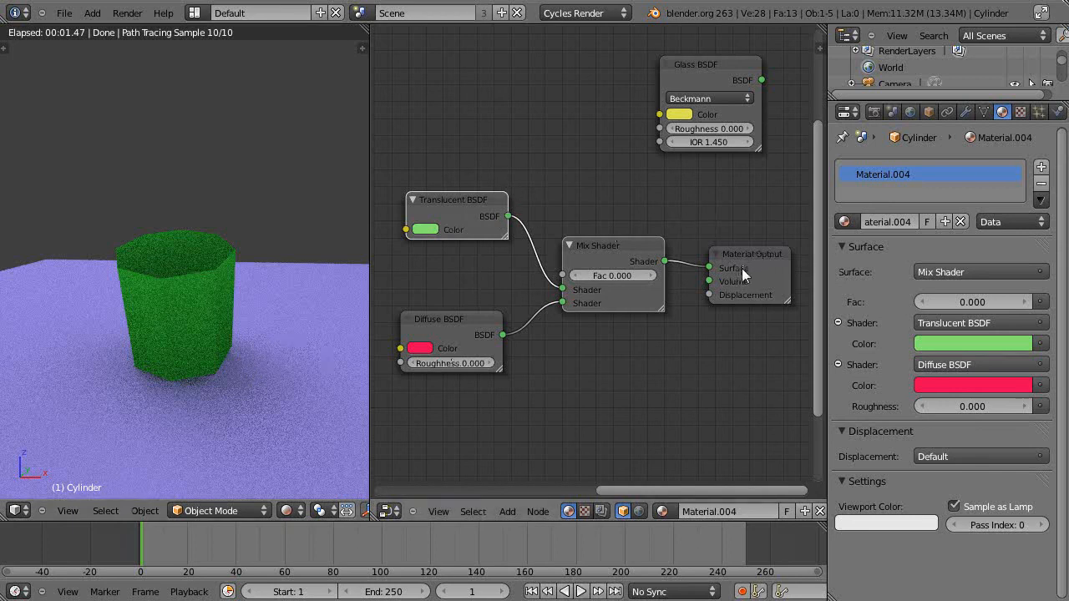
mouse_move(640, 381)
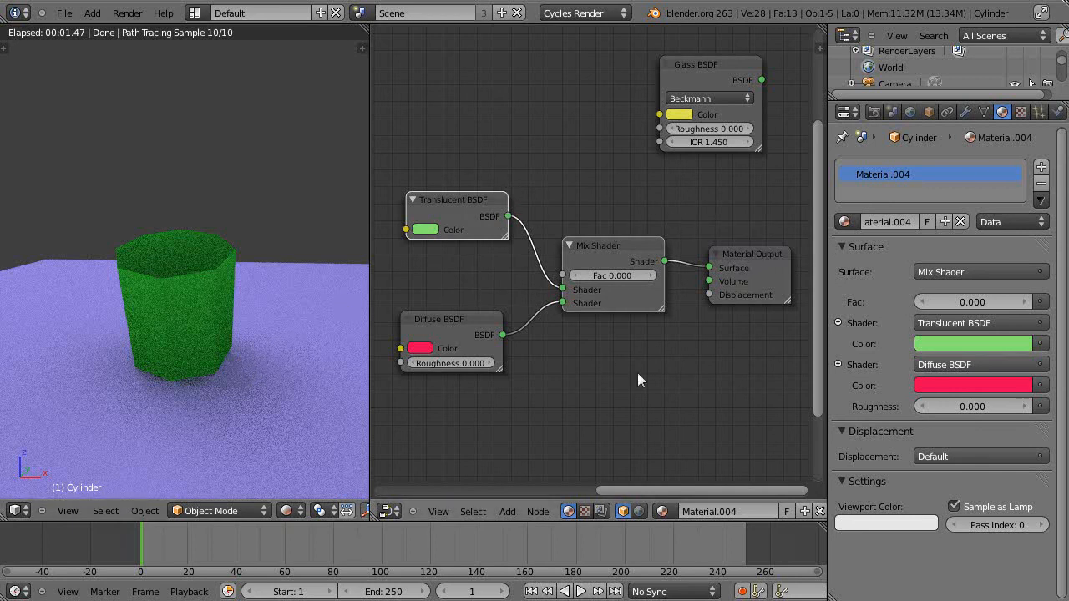
mouse_move(689, 399)
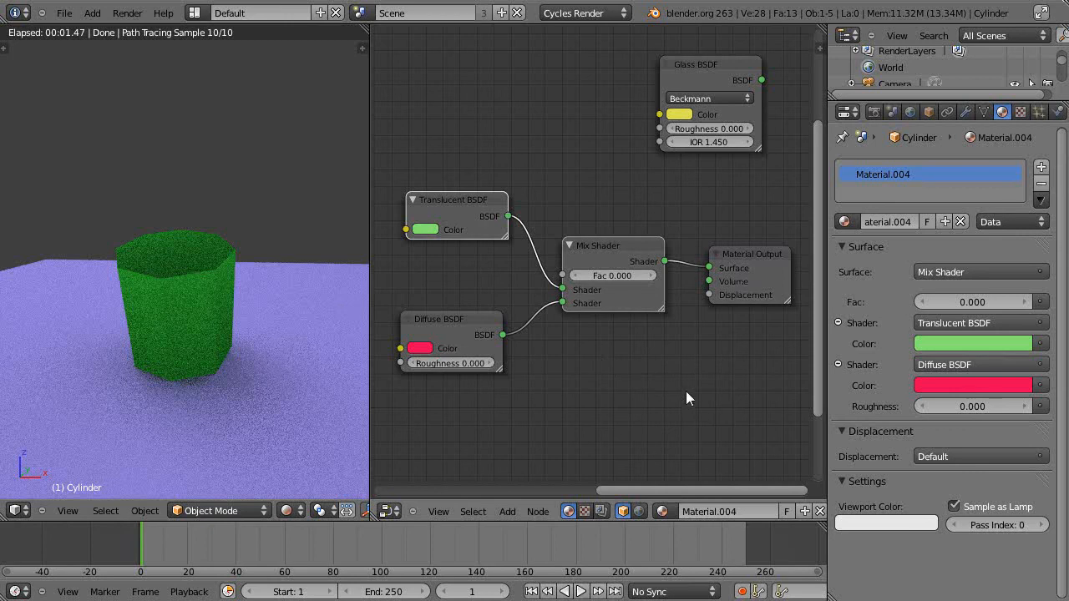